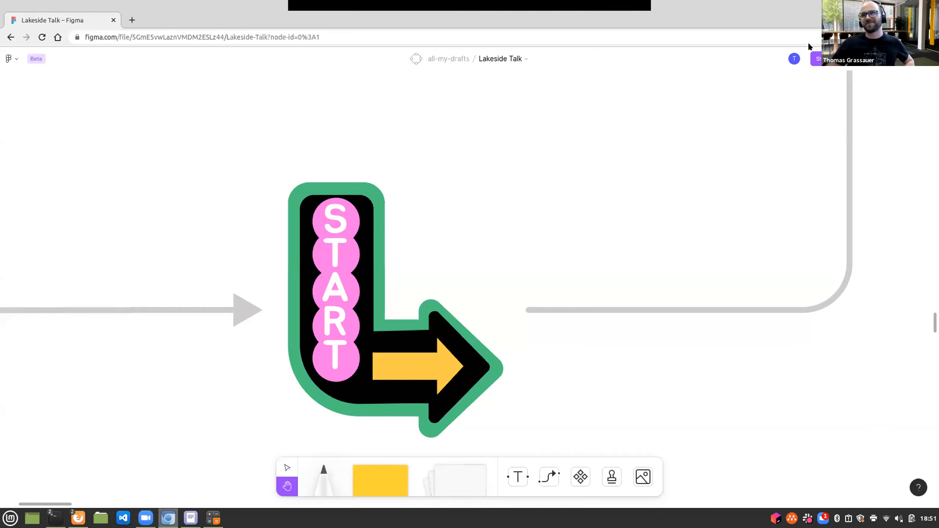
mouse_move(602, 202)
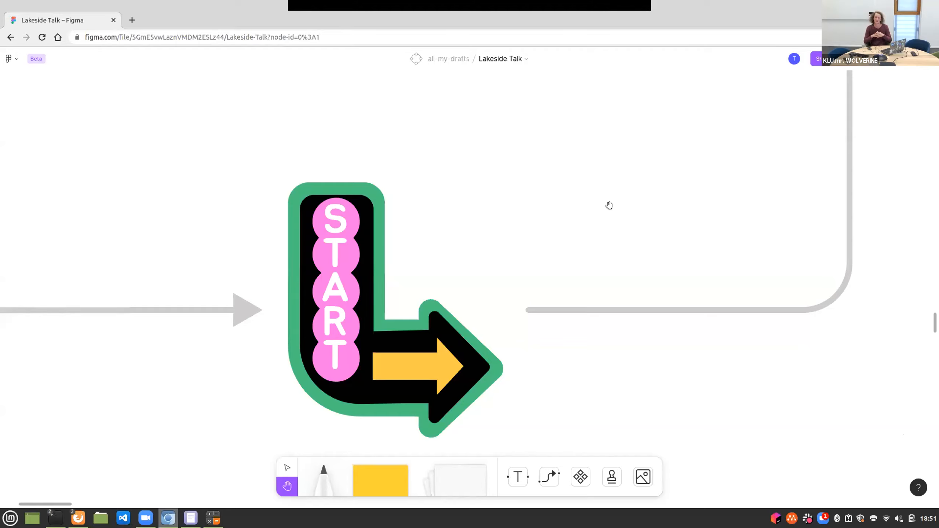
mouse_move(726, 197)
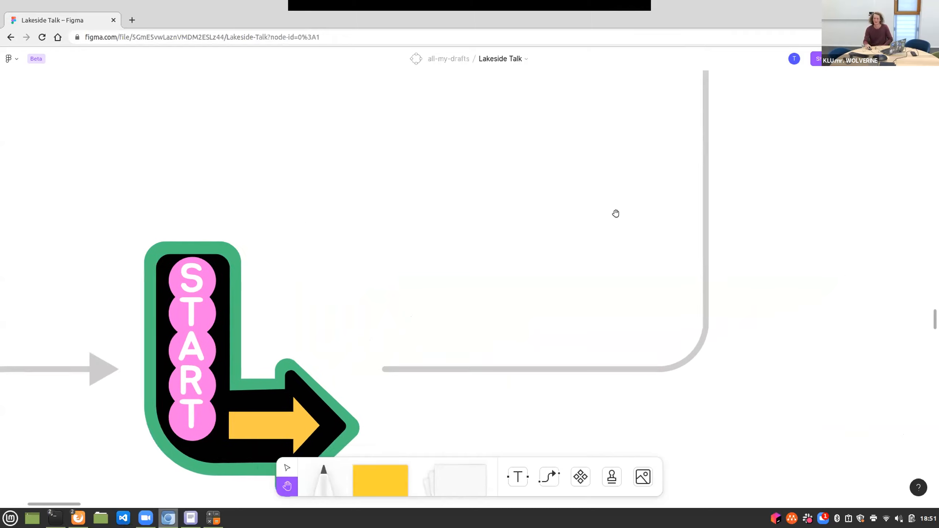
Pan from the START sign to the 'My name is' intro section and recentre it
left_click_drag(615, 213, 571, 240)
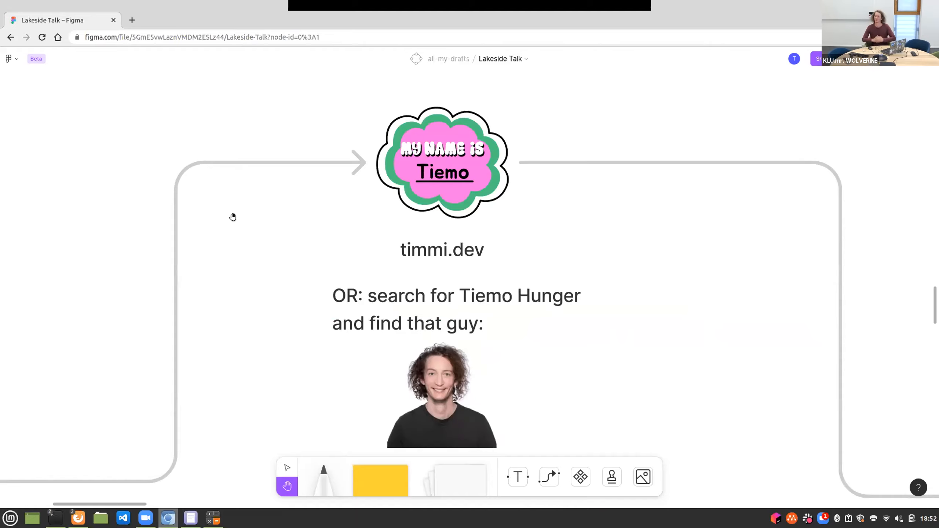
mouse_move(259, 271)
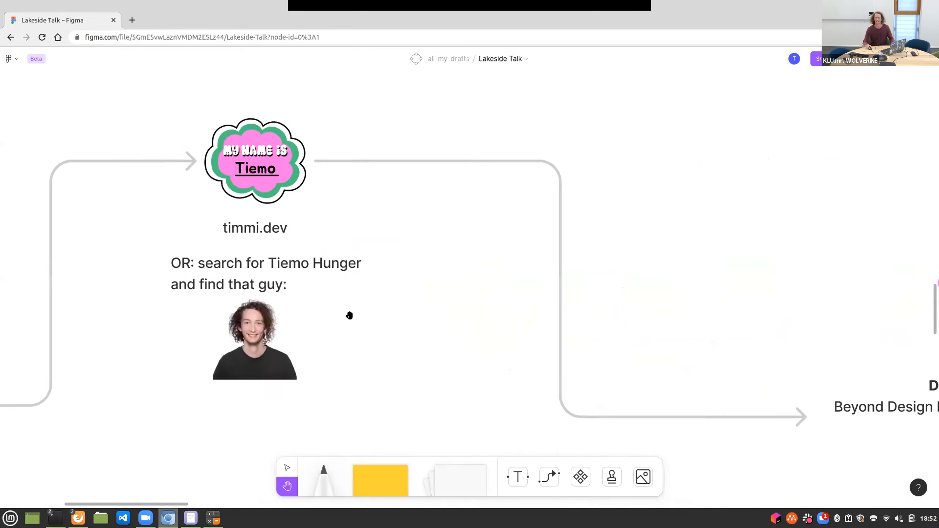
left_click_drag(349, 316, 366, 294)
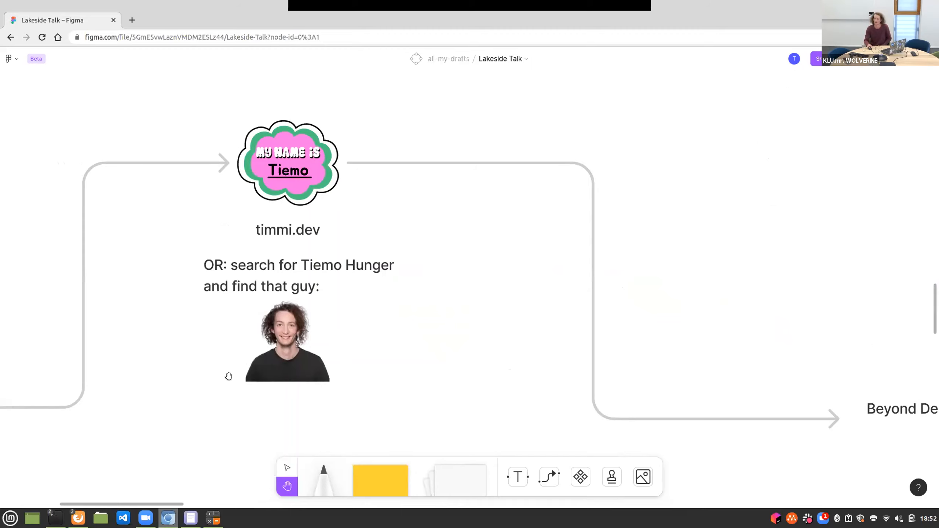
mouse_move(266, 353)
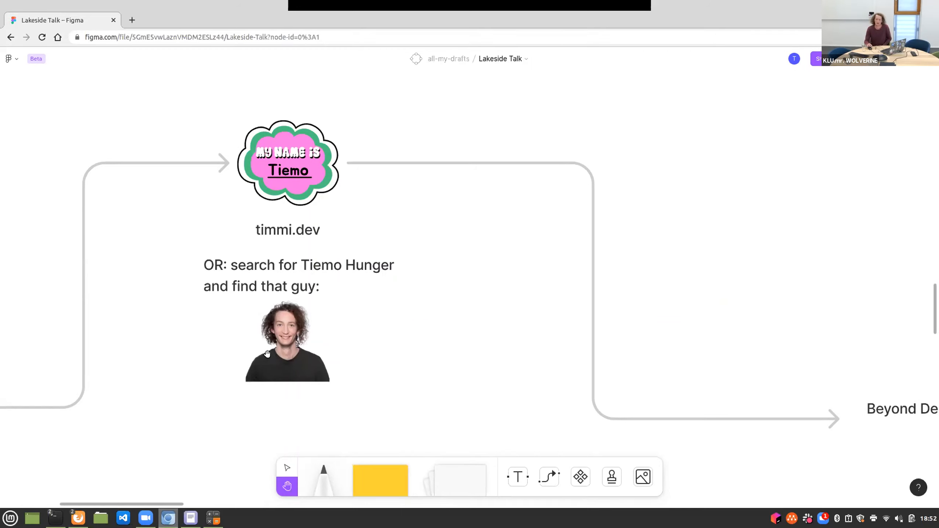
mouse_move(750, 337)
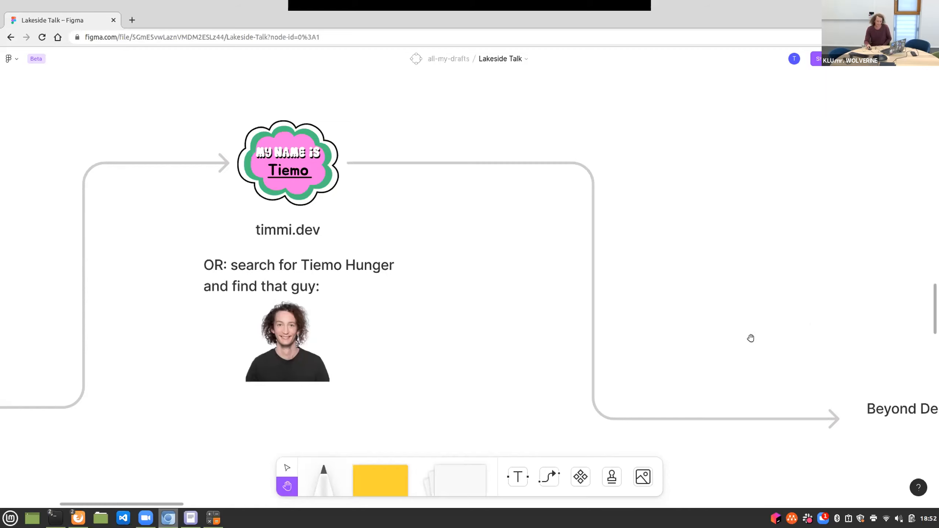
Pan right along the path to centre the Developer Experience section and its +1 badge
left_click_drag(750, 338, 342, 250)
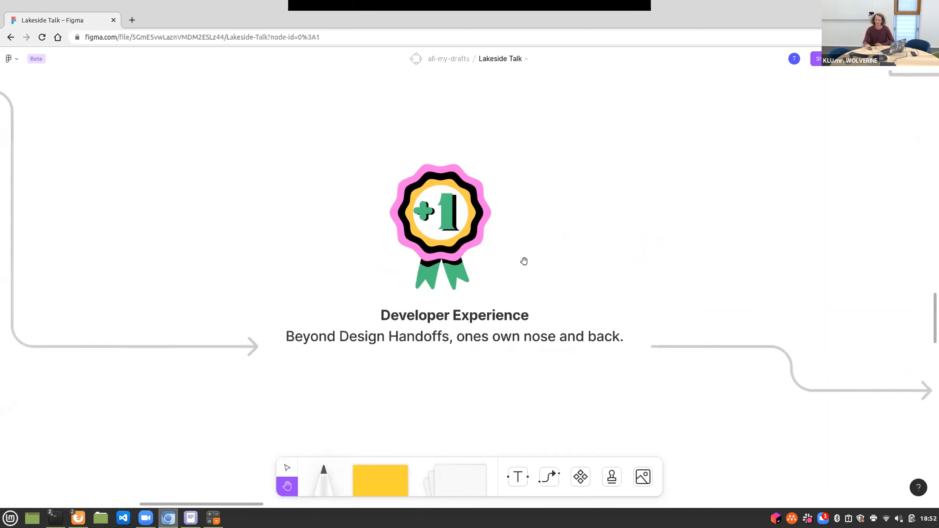
Scroll down to the topic bubbles around the Developers icon: Automation, APIs, Tools, Architectures
scroll("down", 3)
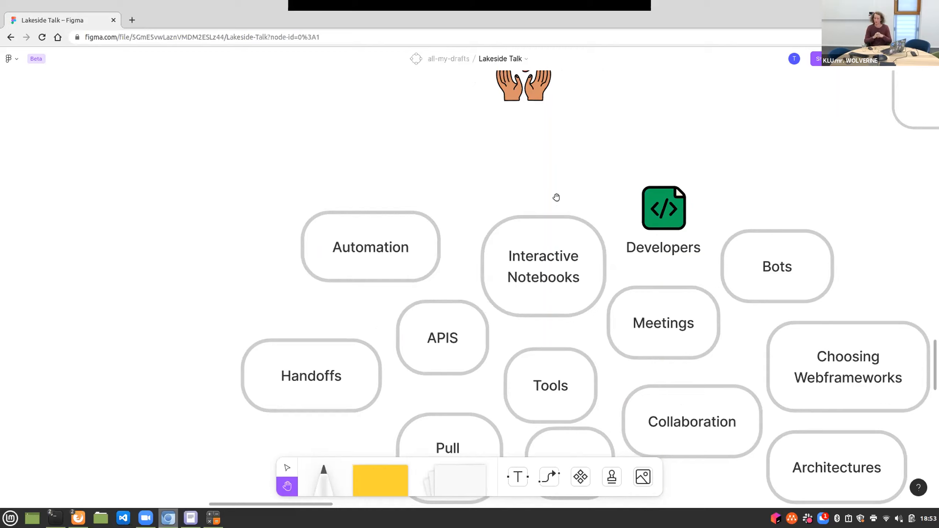
mouse_move(889, 491)
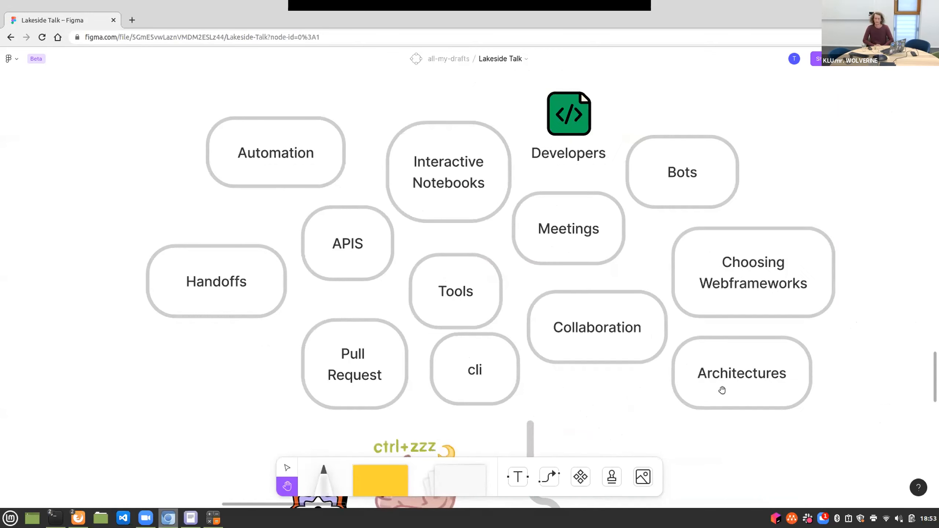
mouse_move(883, 438)
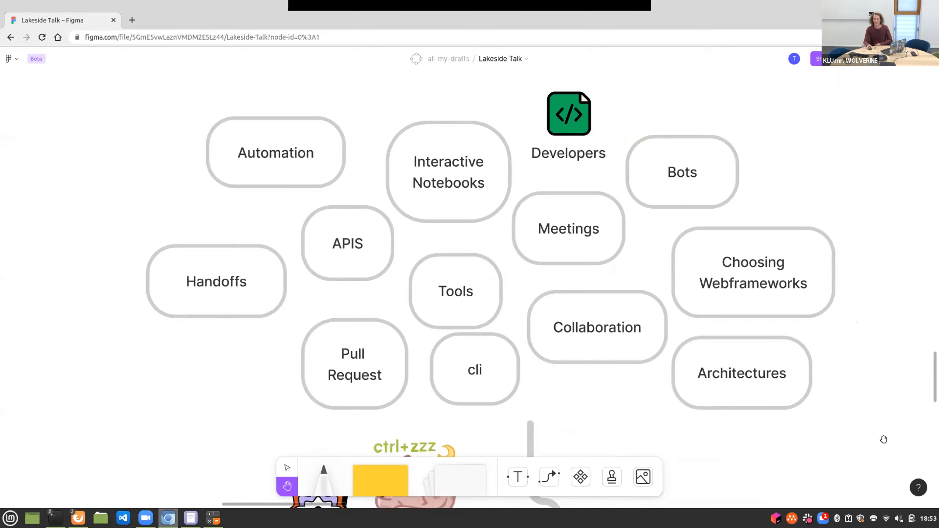
mouse_move(374, 355)
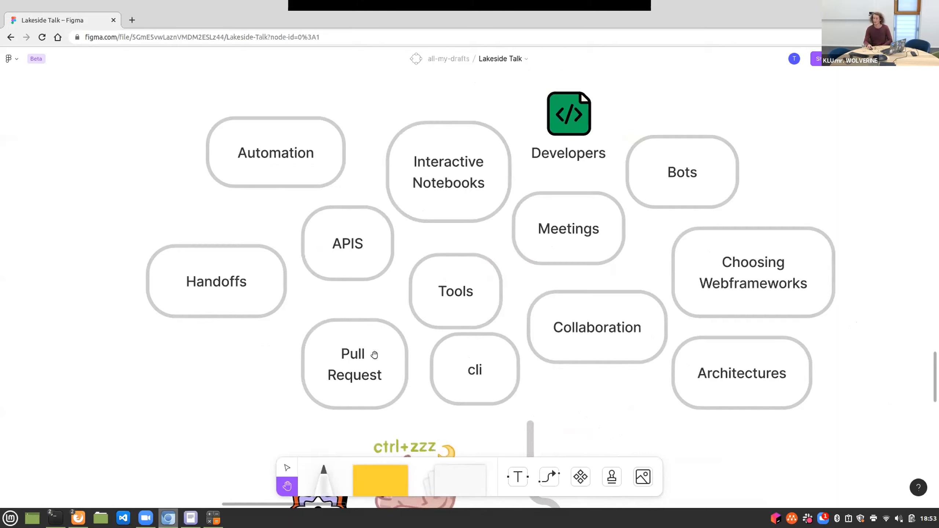
mouse_move(330, 346)
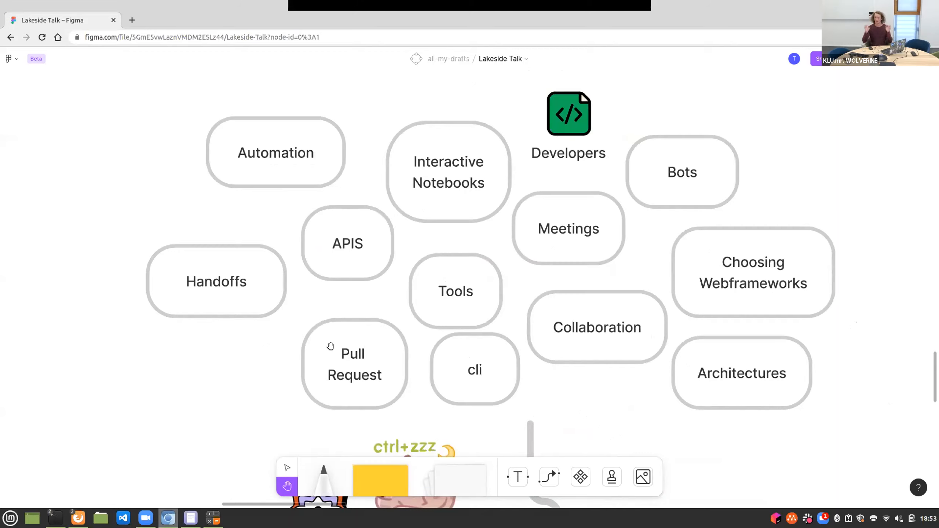
mouse_move(373, 336)
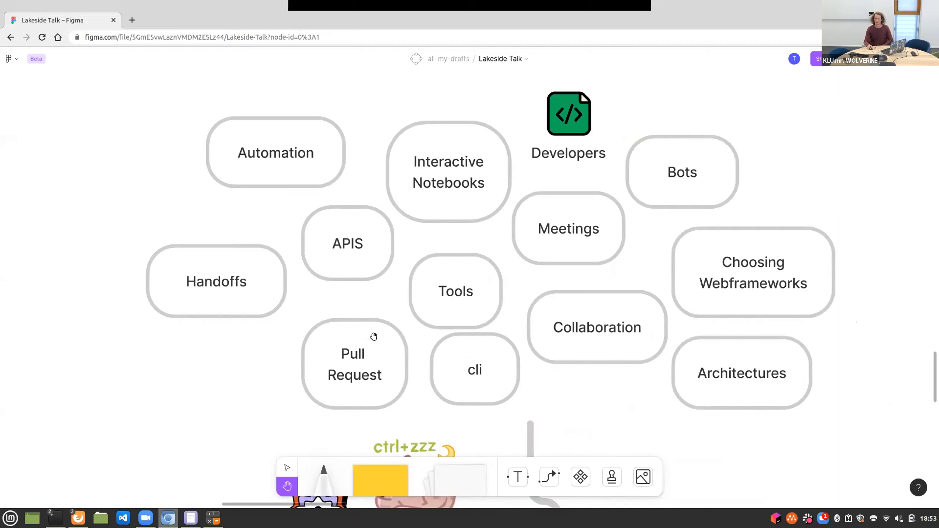
mouse_move(368, 312)
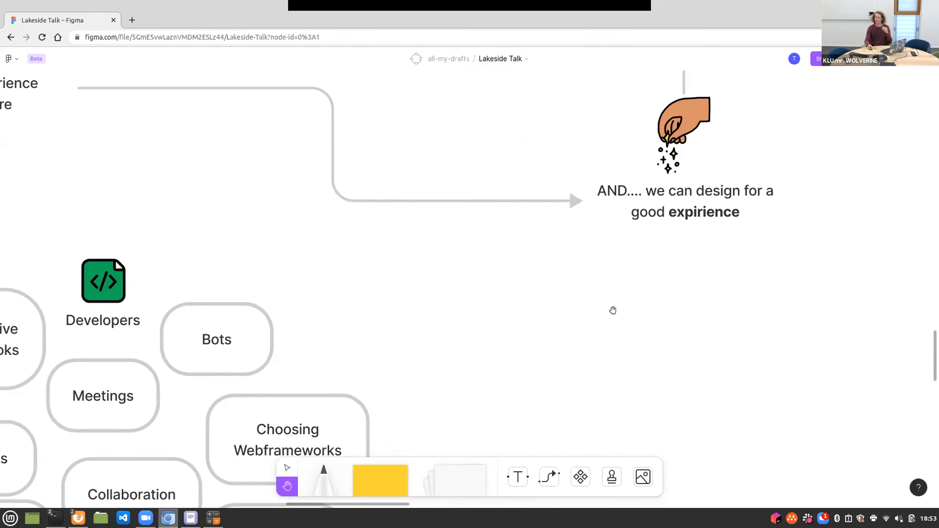
mouse_move(614, 292)
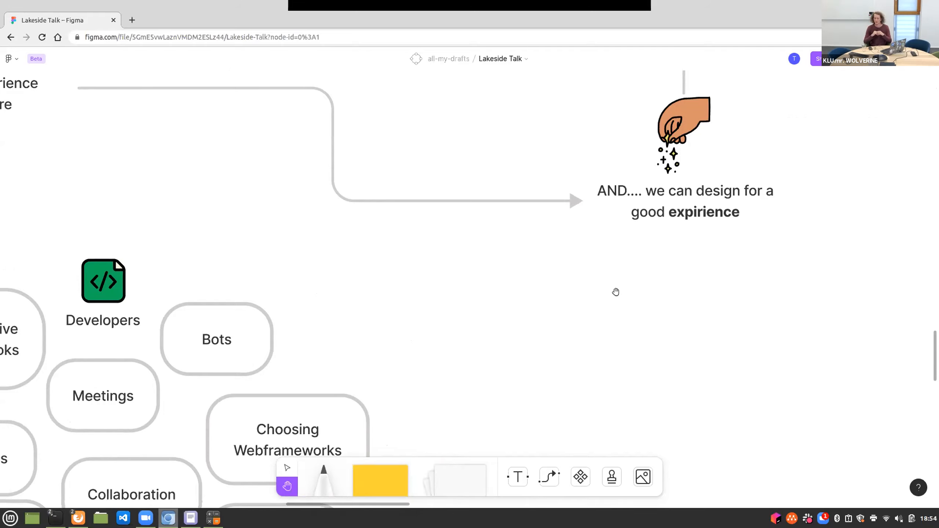
mouse_move(658, 295)
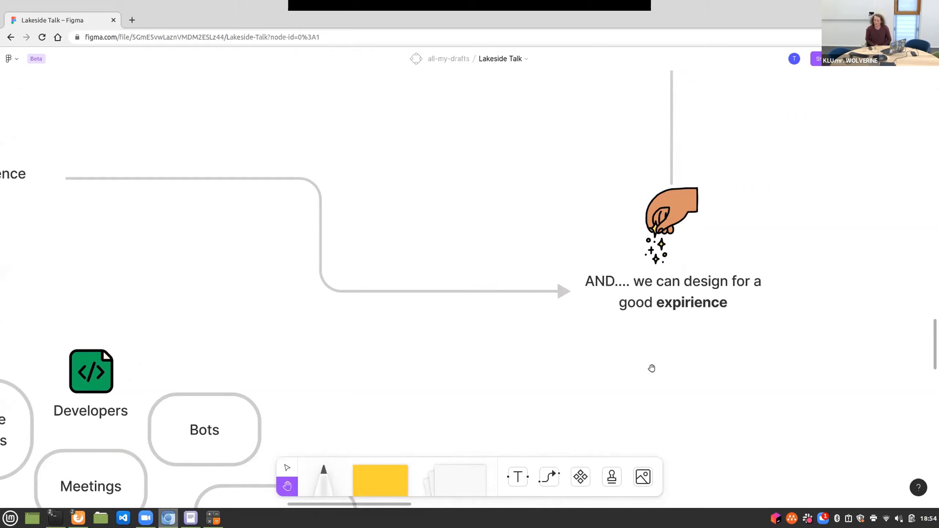
mouse_move(651, 206)
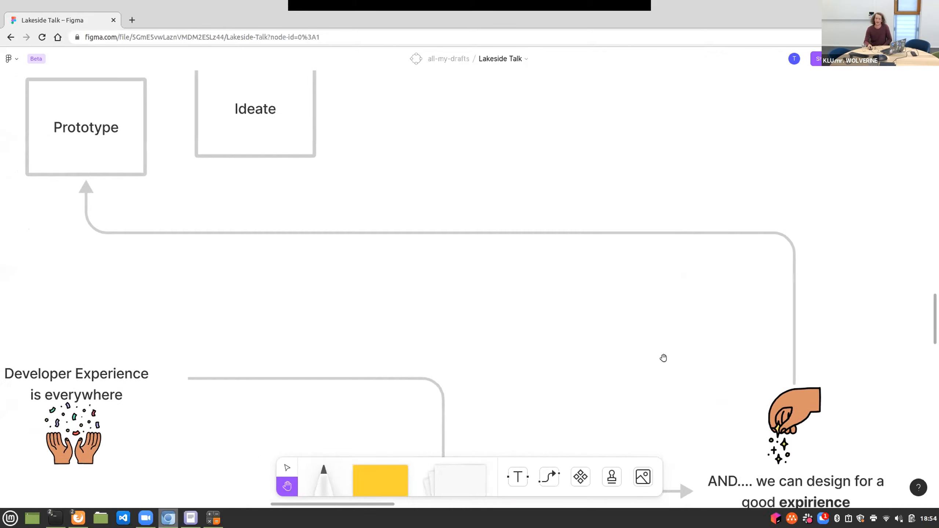
Pan up to centre the Design Thinking cycle: Empathize, Define, Ideate, Prototype, Test
left_click_drag(663, 358, 669, 327)
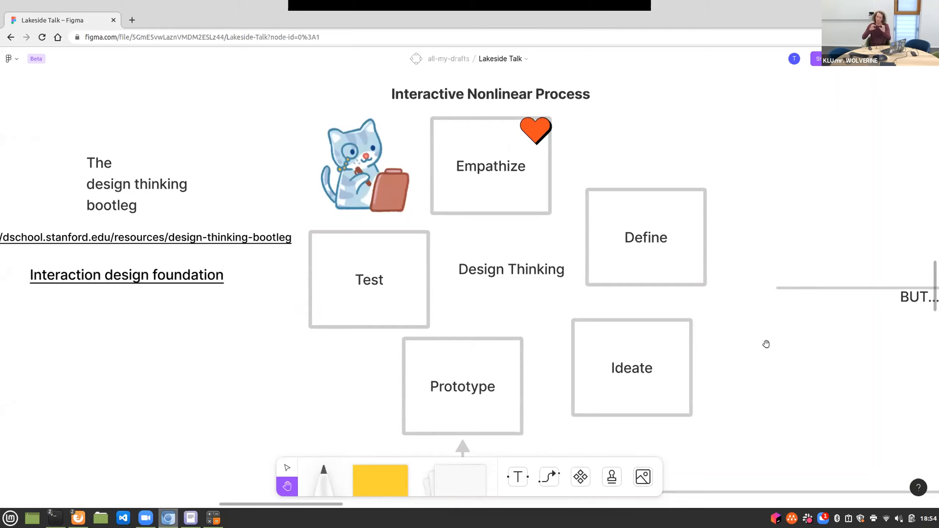
mouse_move(742, 314)
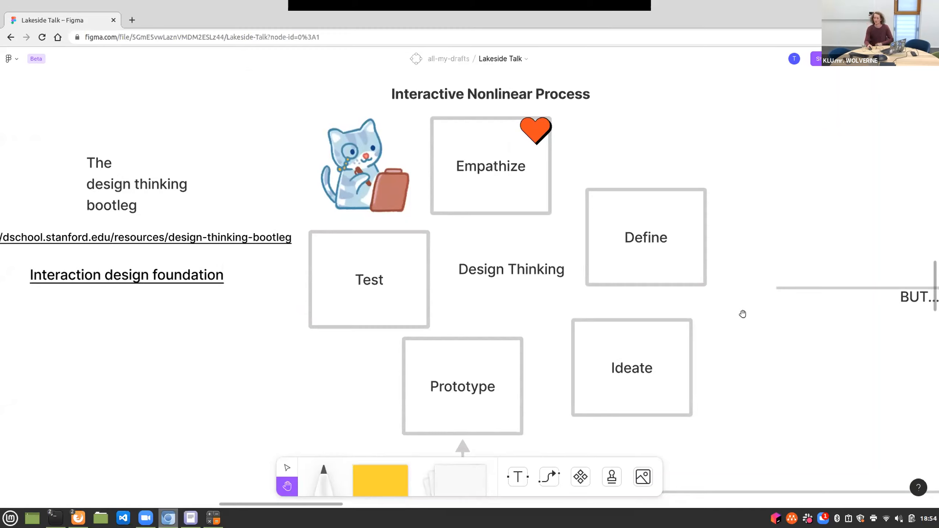
mouse_move(468, 149)
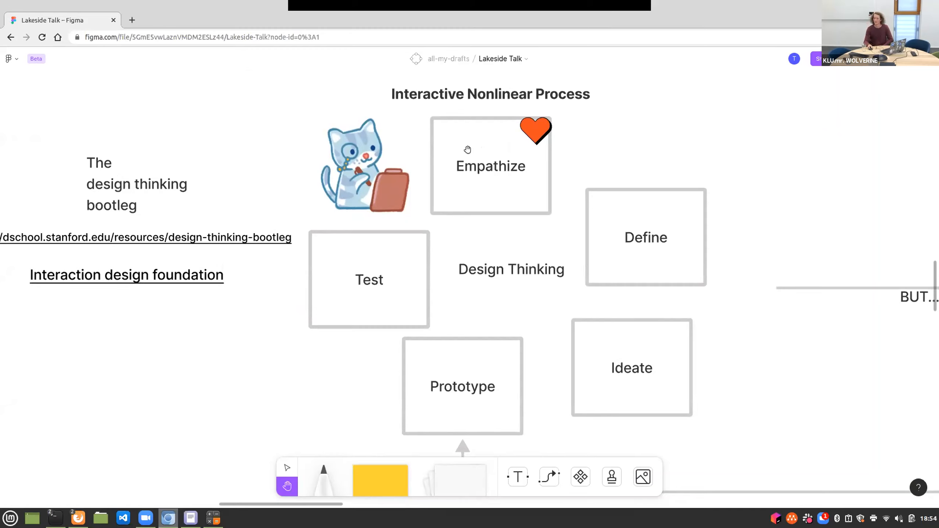
mouse_move(545, 116)
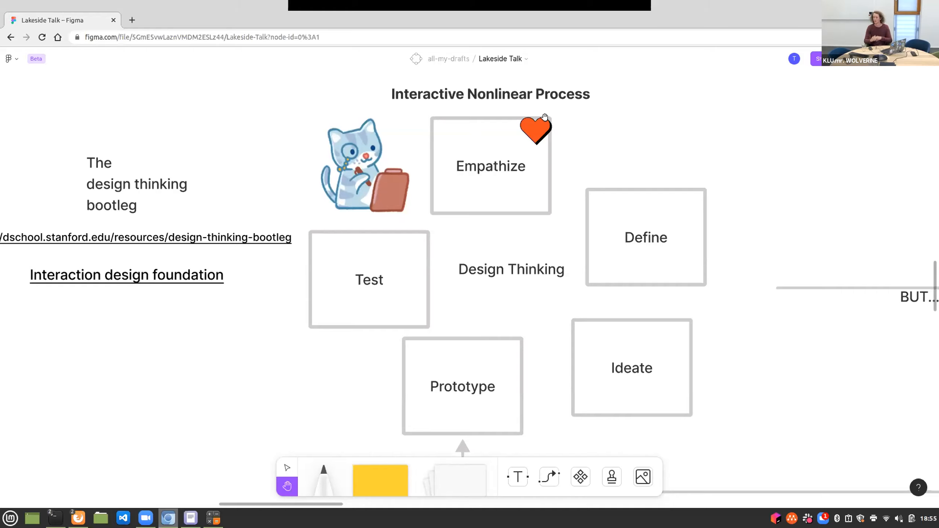
mouse_move(619, 104)
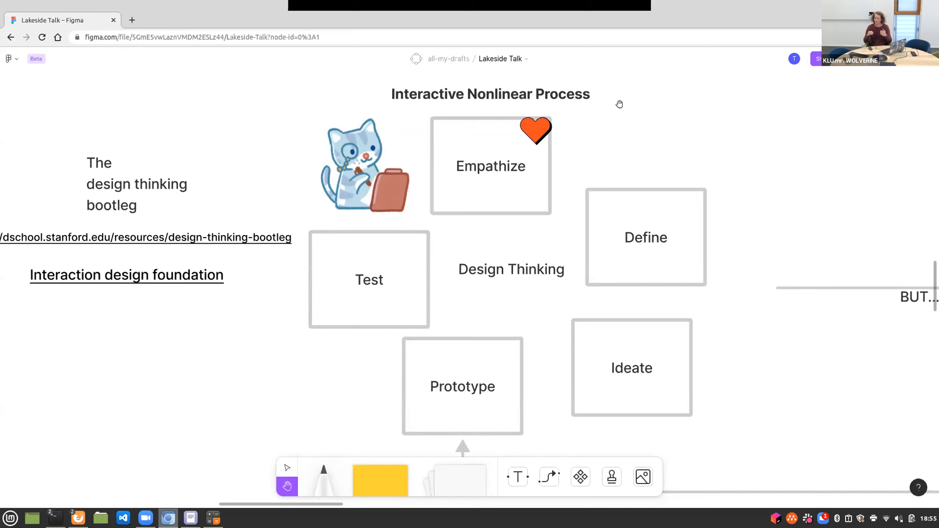
mouse_move(643, 182)
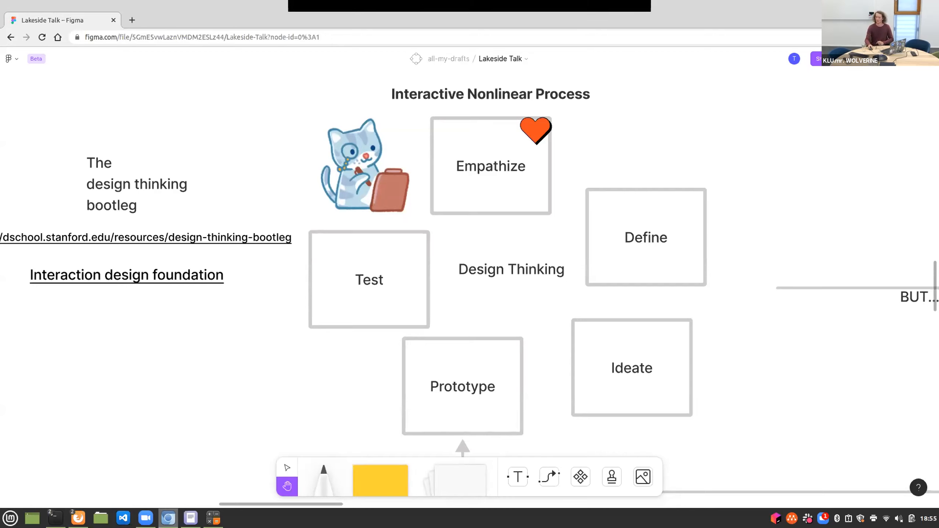
mouse_move(471, 131)
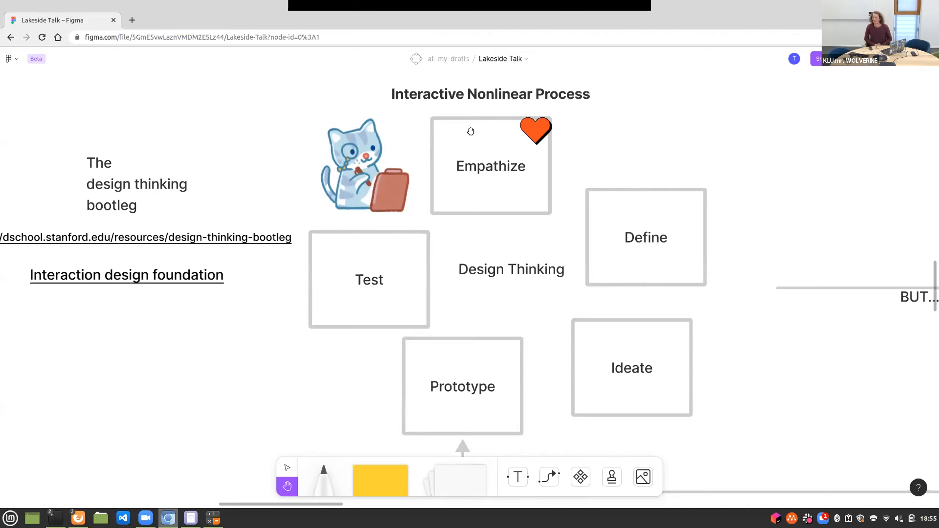
mouse_move(543, 258)
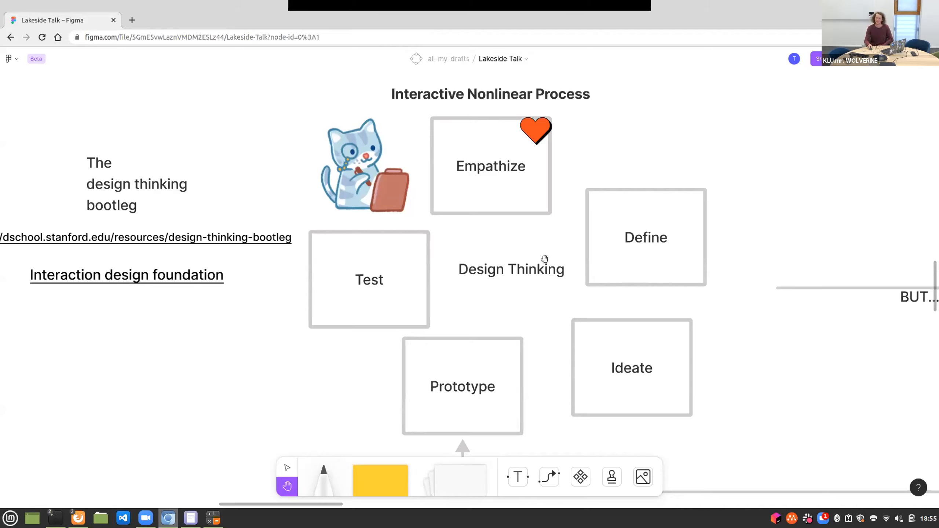
mouse_move(545, 263)
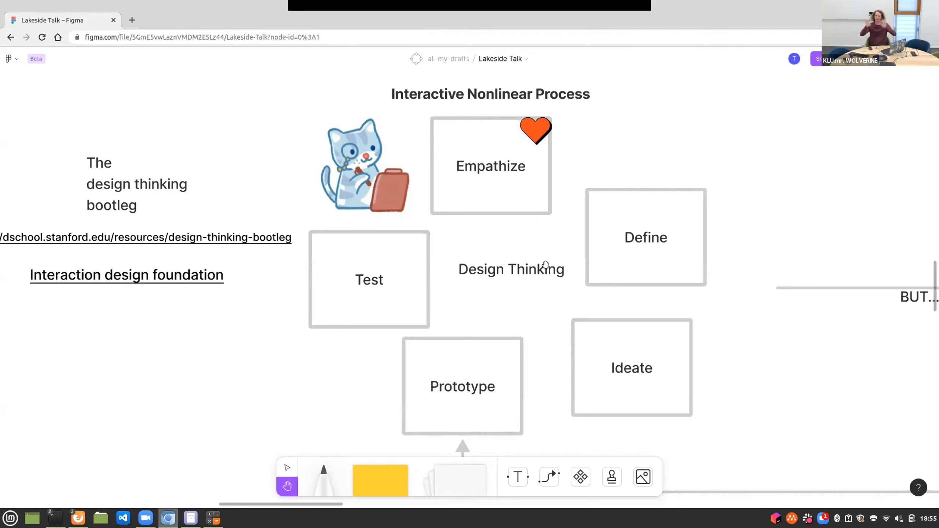
mouse_move(531, 327)
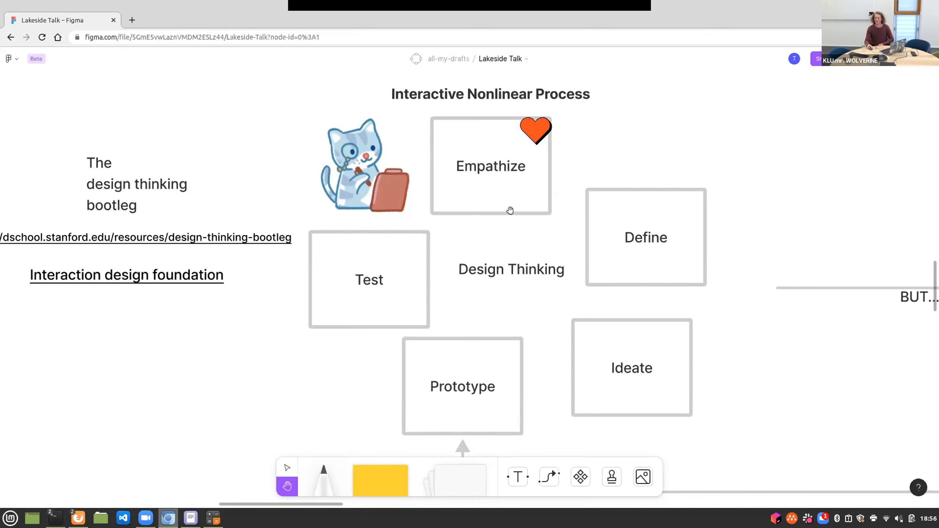
mouse_move(453, 183)
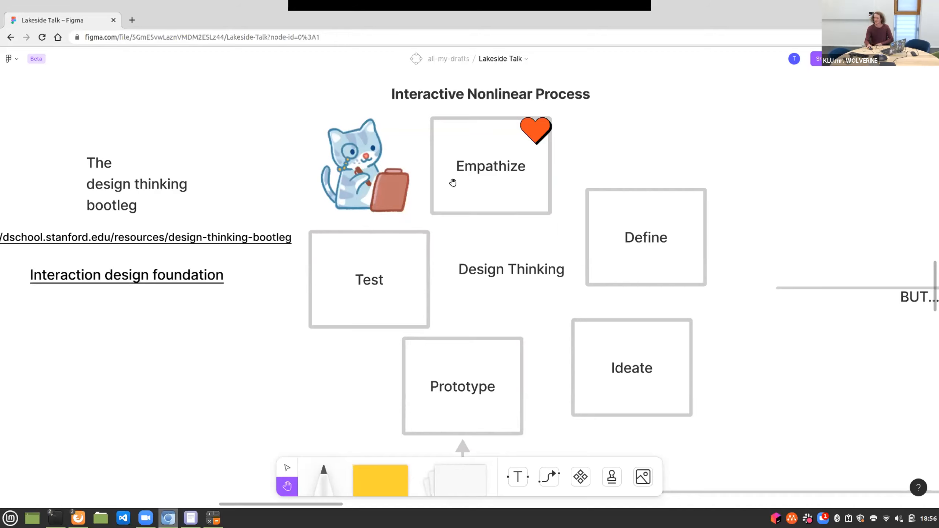
mouse_move(781, 331)
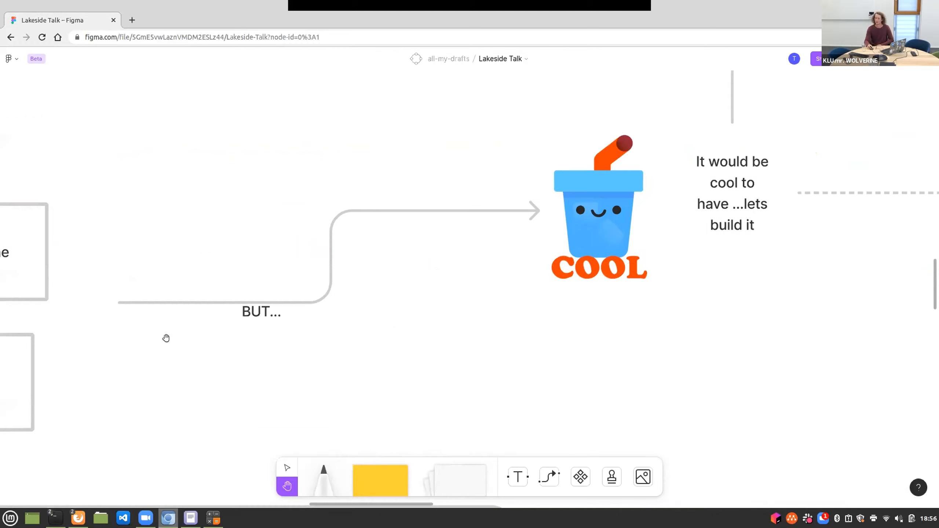
mouse_move(666, 299)
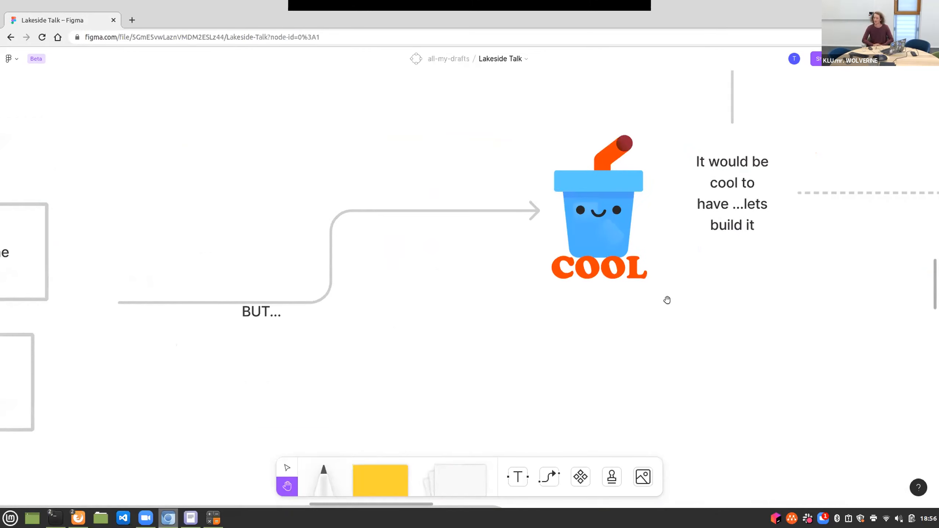
mouse_move(92, 236)
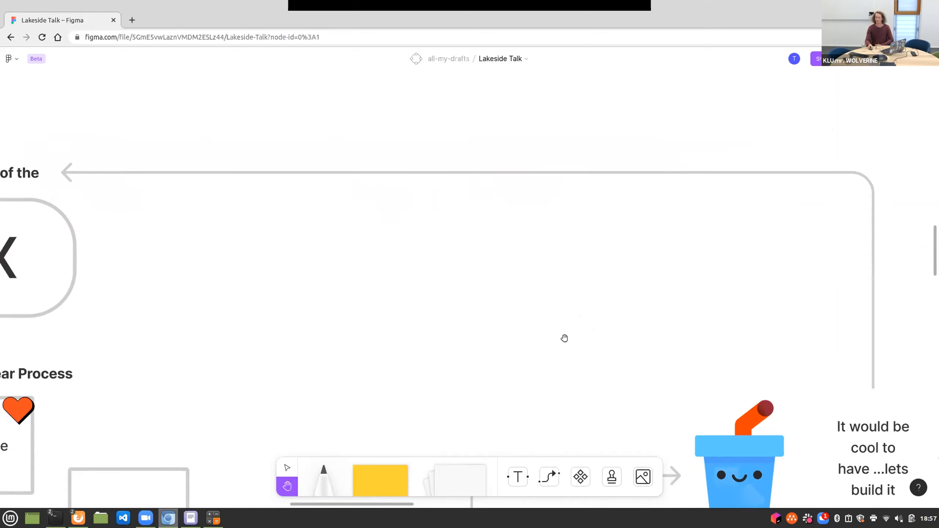
Pan to centre the full 'Thinking outside of the BOX' card above the design thinking loop
left_click_drag(564, 338, 528, 342)
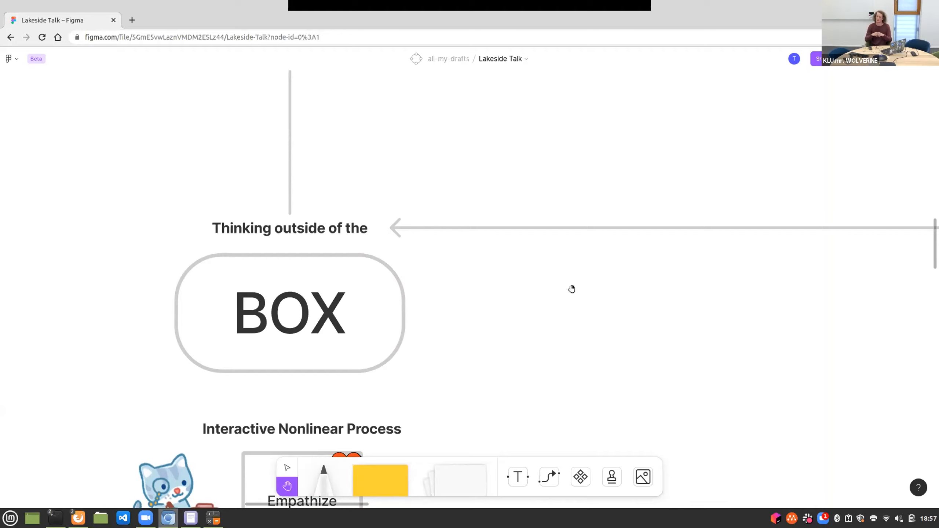
mouse_move(248, 228)
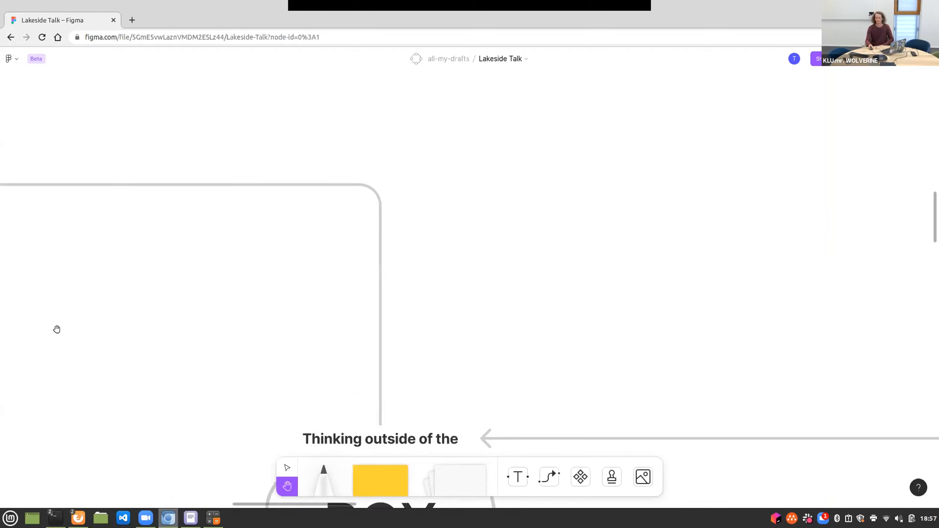
Pan to the DELIVERABLES area with the User journey grid, Persona card and Empathy Map
left_click_drag(57, 329, 366, 241)
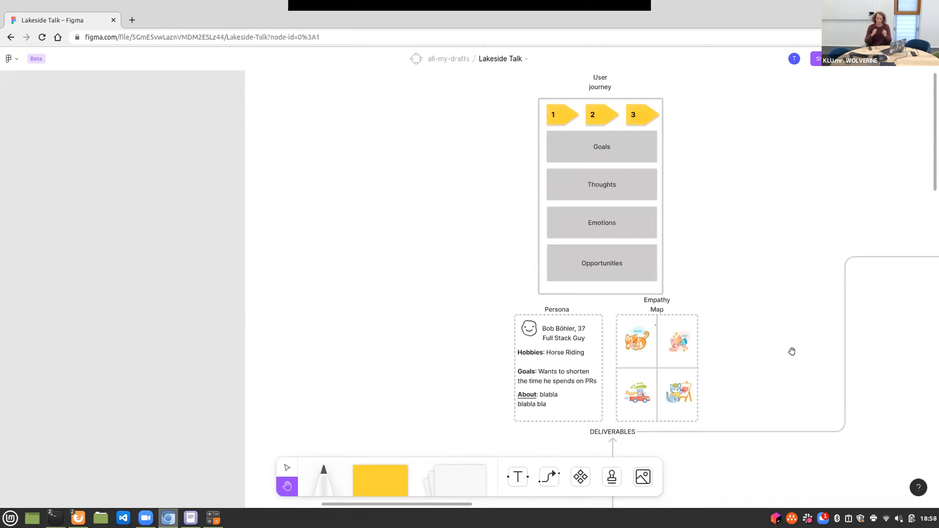
mouse_move(624, 324)
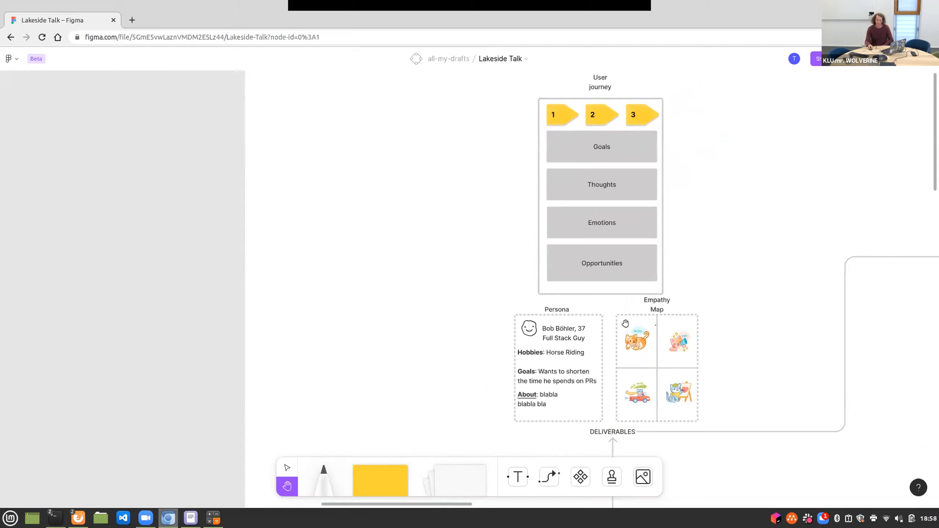
mouse_move(532, 308)
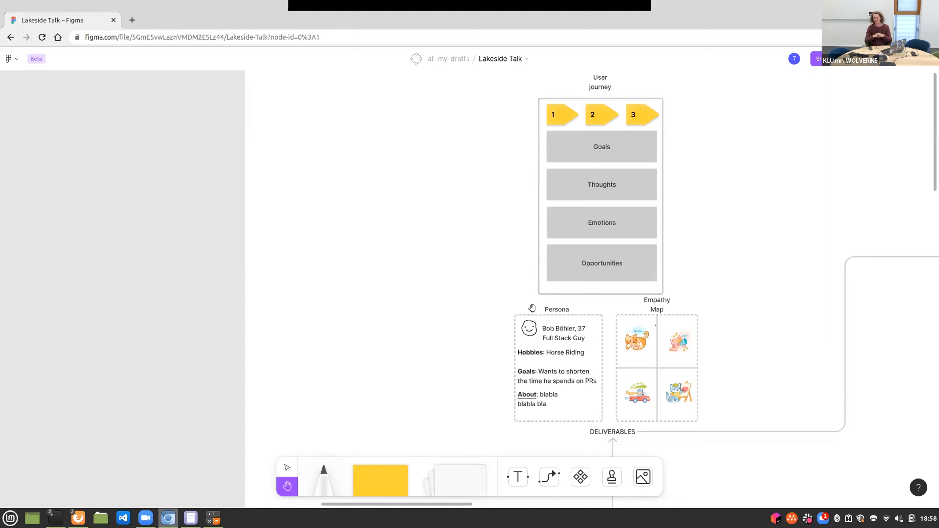
mouse_move(556, 351)
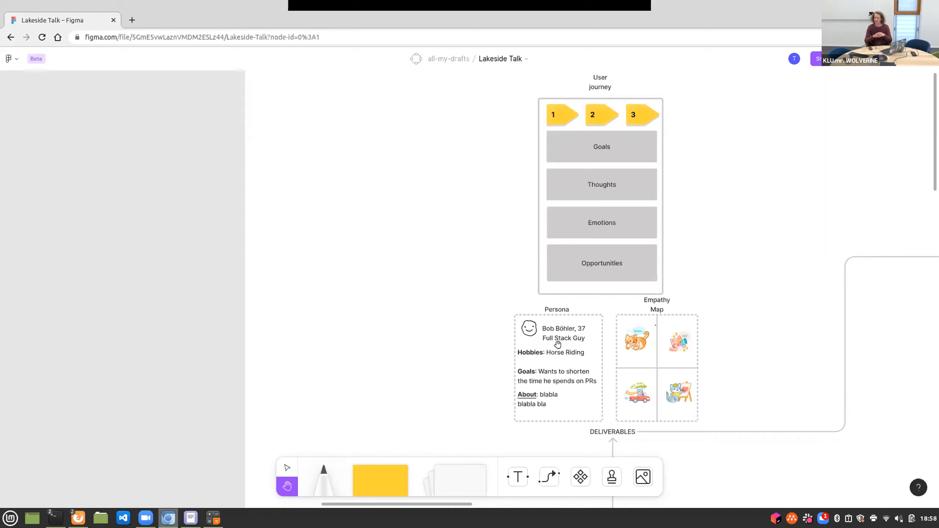
mouse_move(610, 59)
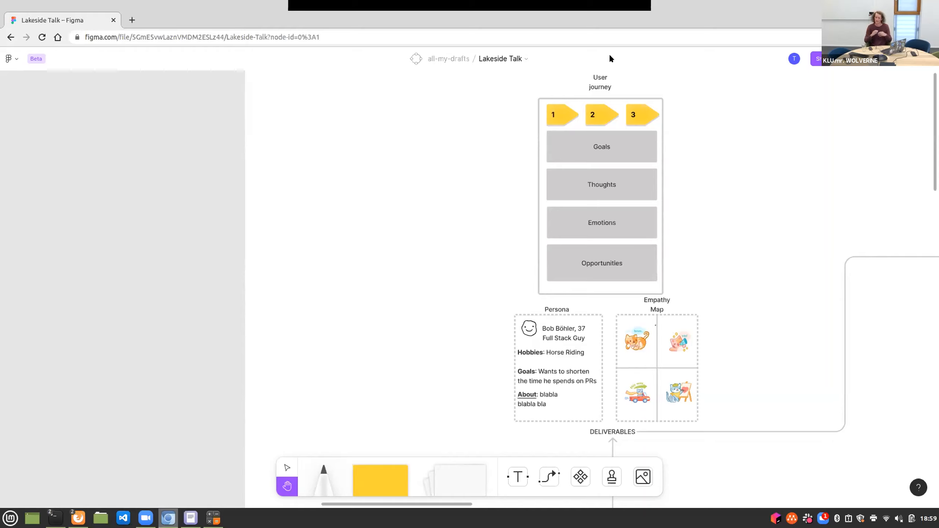
mouse_move(701, 362)
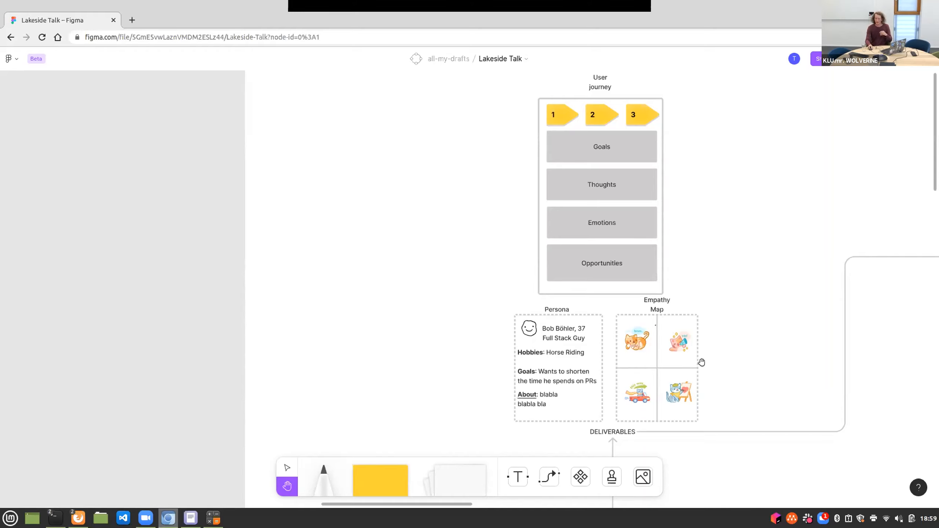
mouse_move(680, 341)
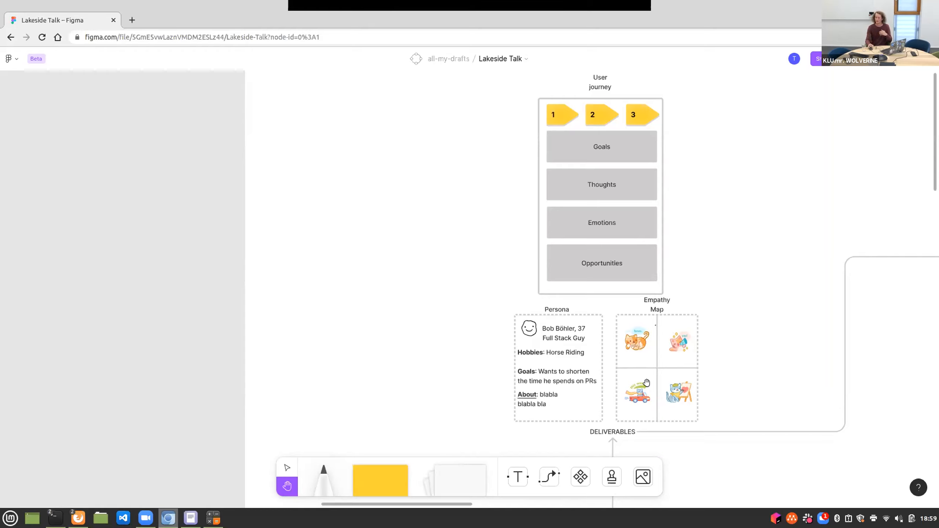
mouse_move(660, 384)
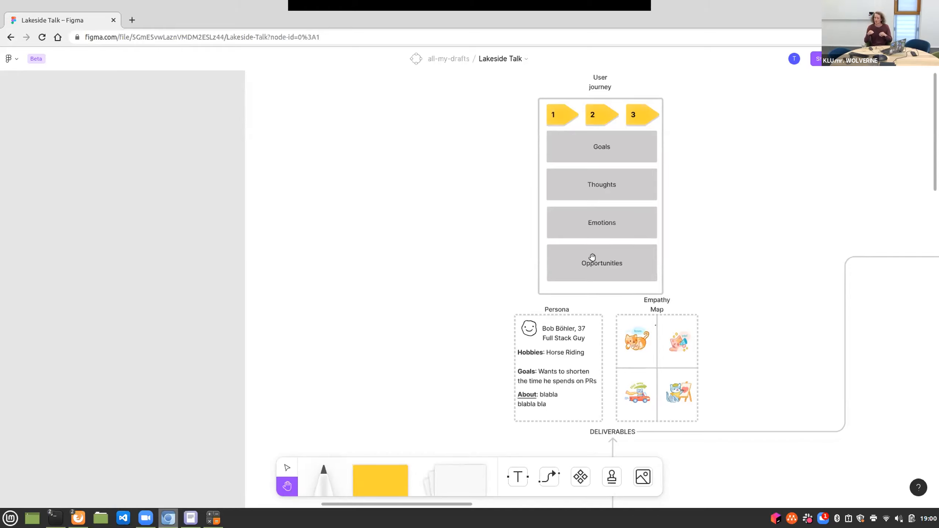
mouse_move(773, 211)
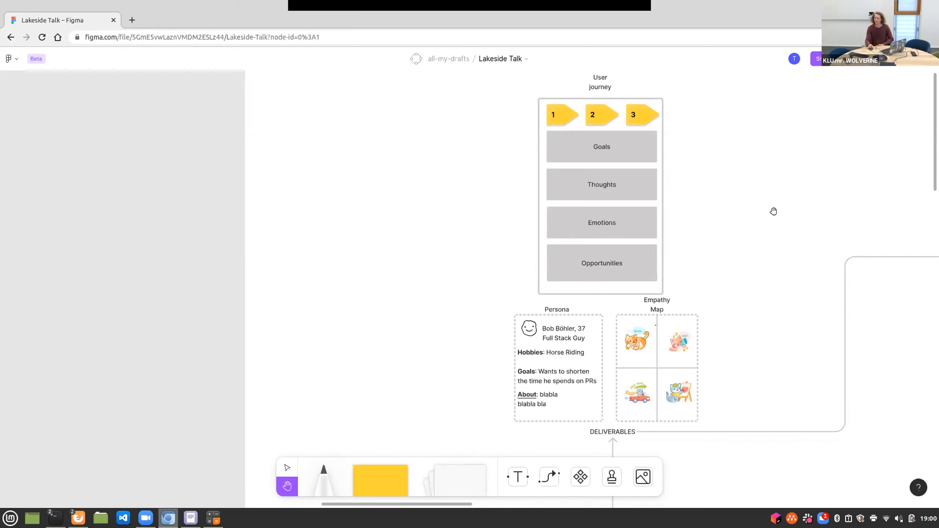
Follow the path past the MAGIC 'and many more' sticker to the Persona and Empathy Map cards
left_click_drag(773, 210, 474, 266)
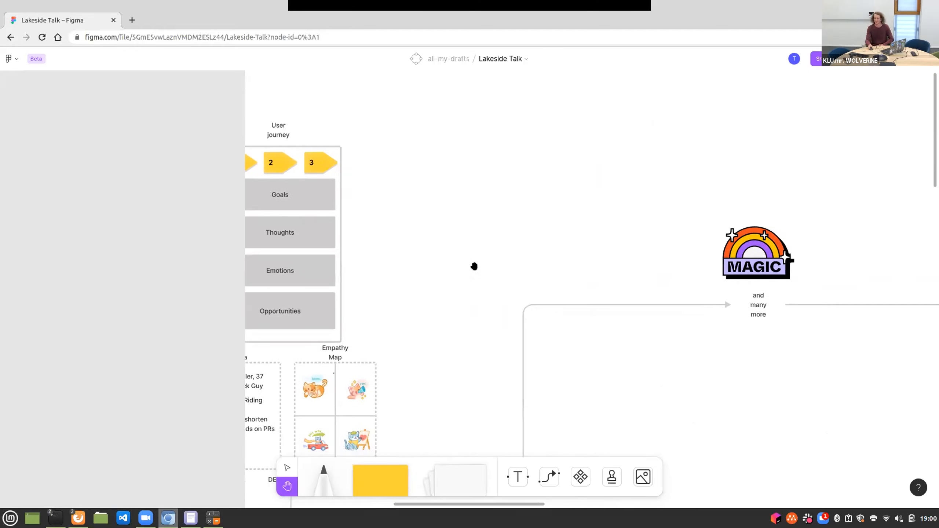
left_click_drag(474, 266, 729, 342)
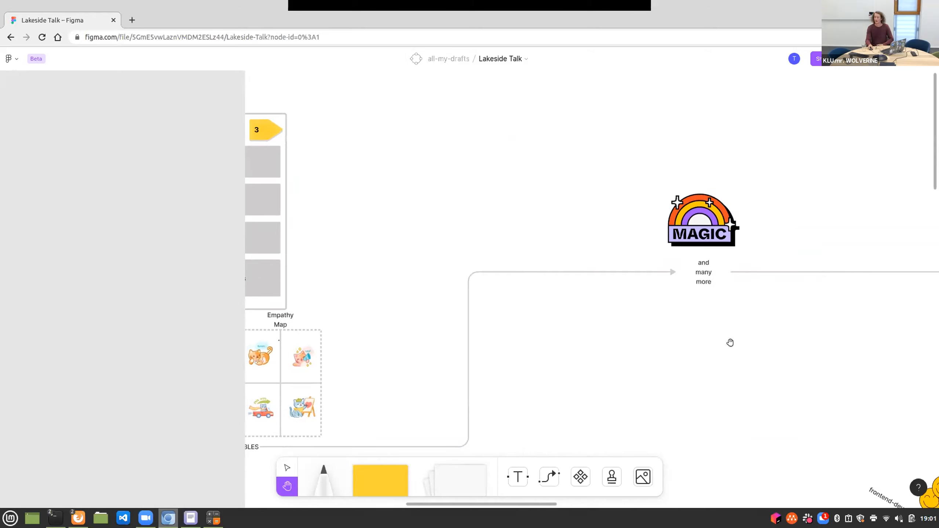
mouse_move(639, 327)
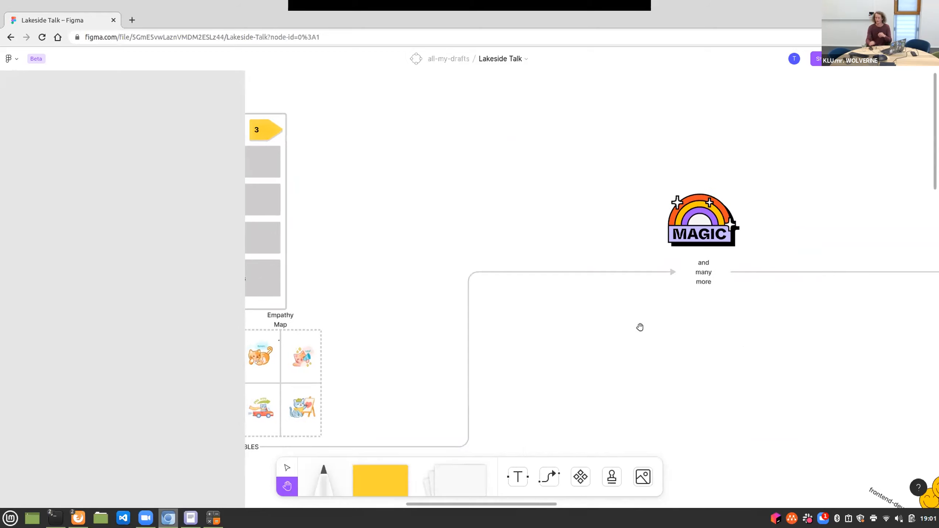
left_click_drag(639, 327, 578, 274)
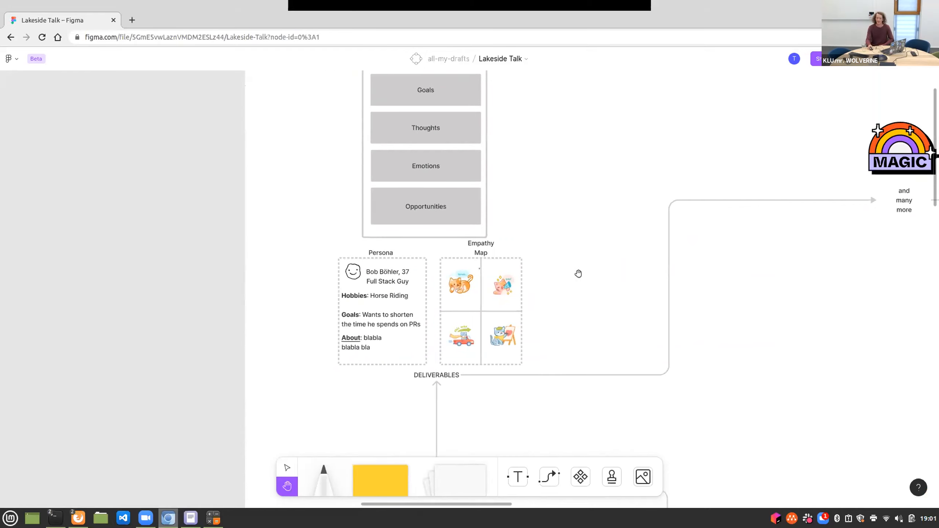
mouse_move(532, 267)
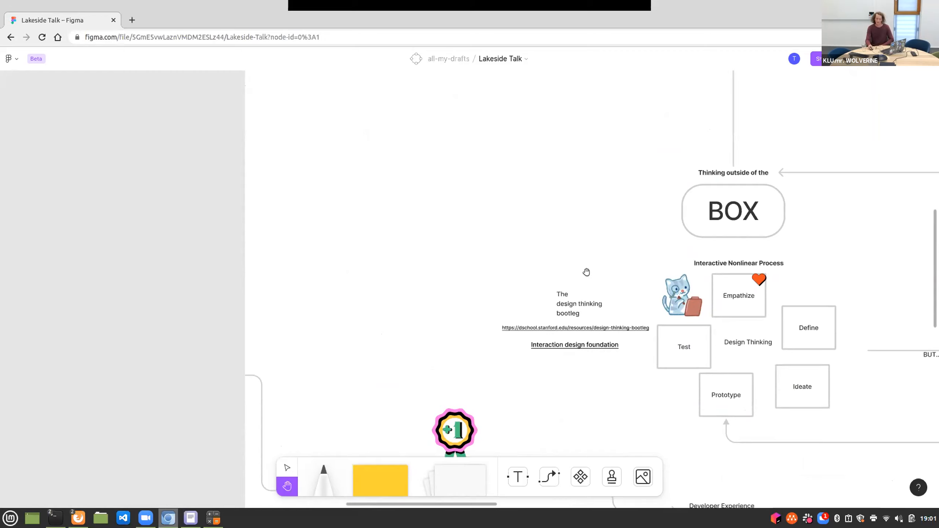
mouse_move(595, 206)
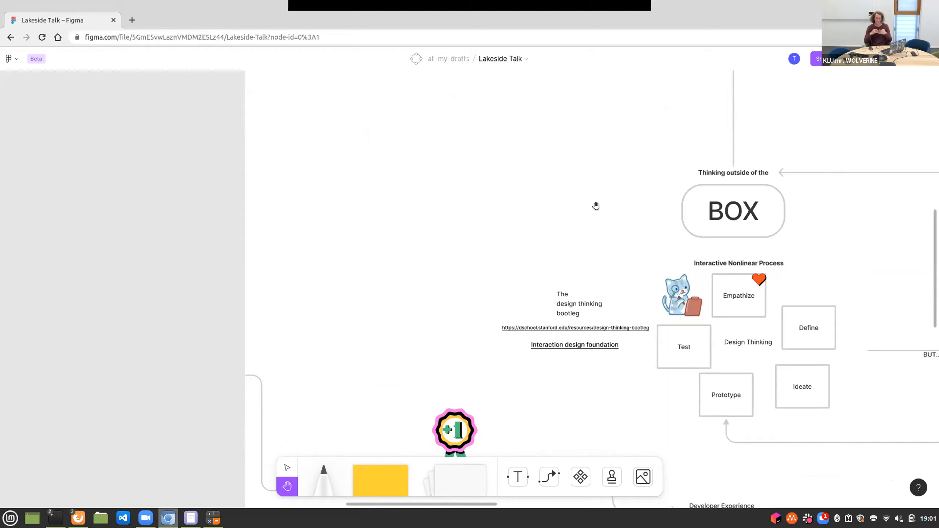
mouse_move(589, 357)
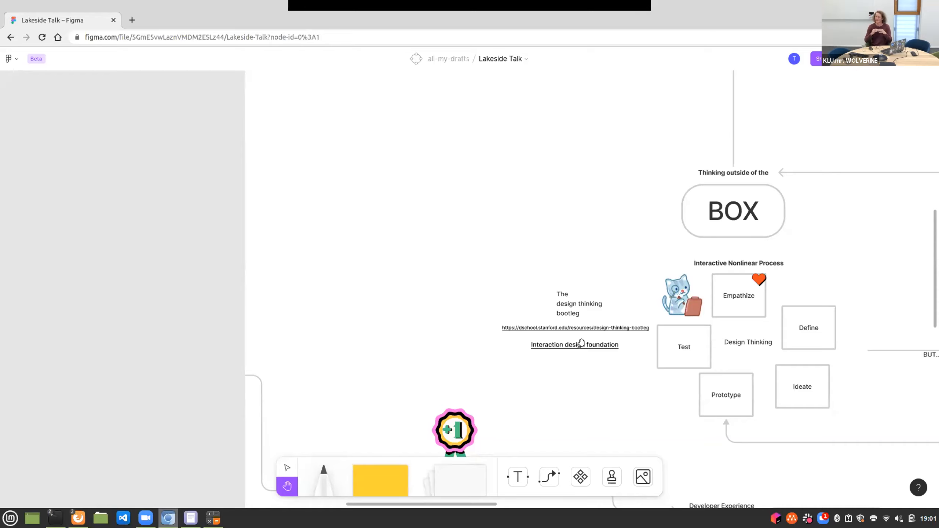
mouse_move(749, 227)
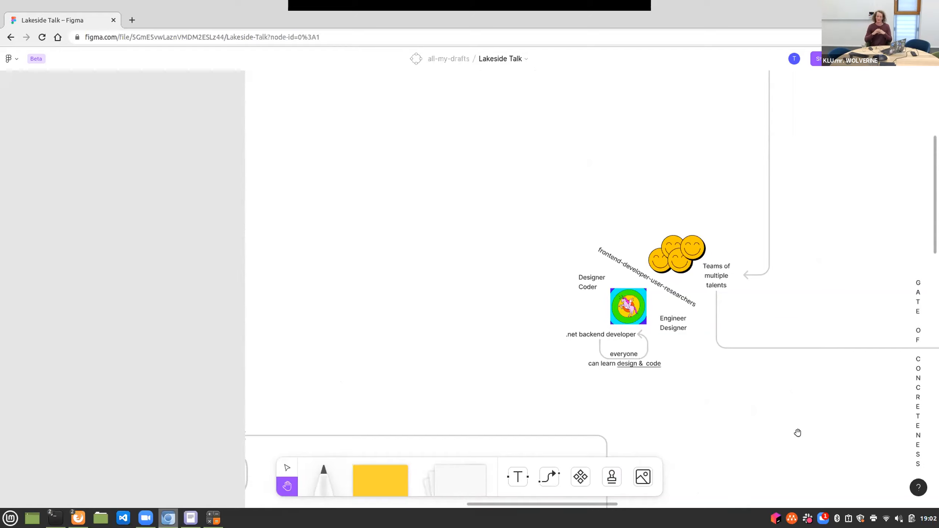
mouse_move(644, 393)
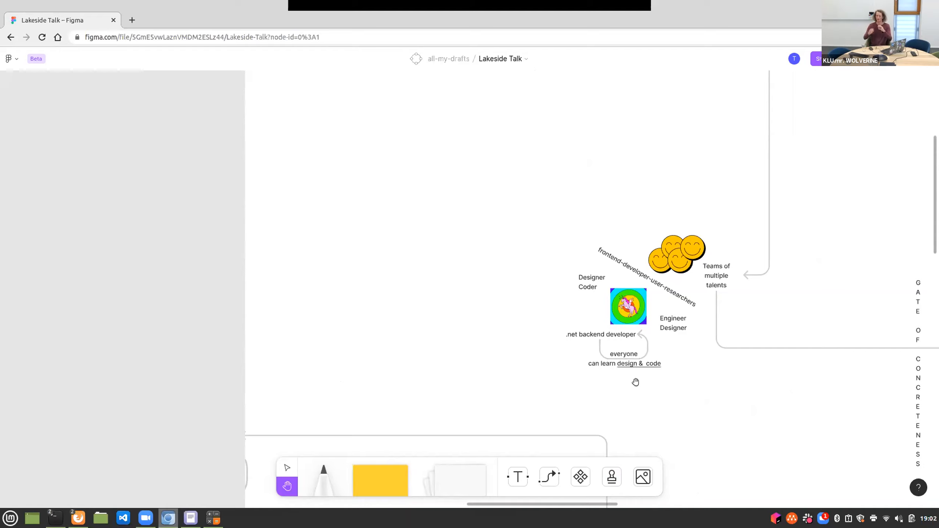
mouse_move(719, 295)
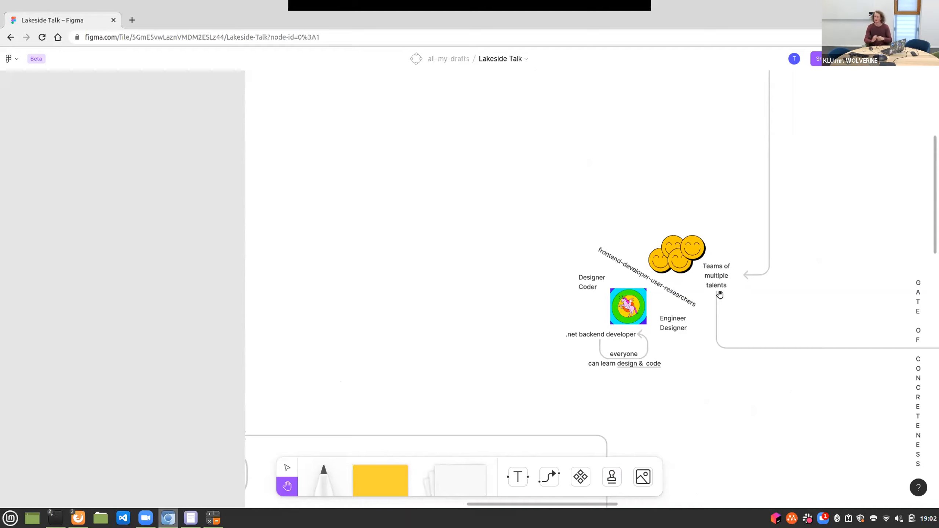
mouse_move(594, 266)
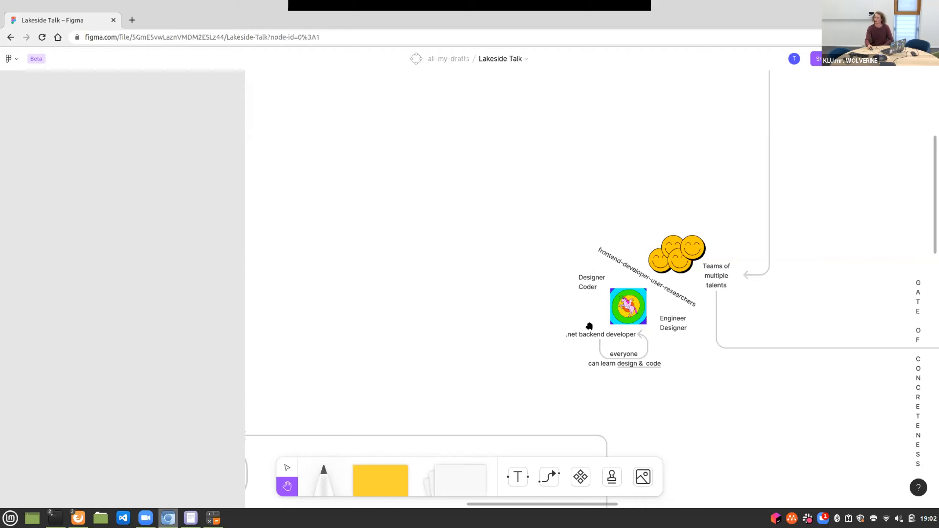
mouse_move(587, 317)
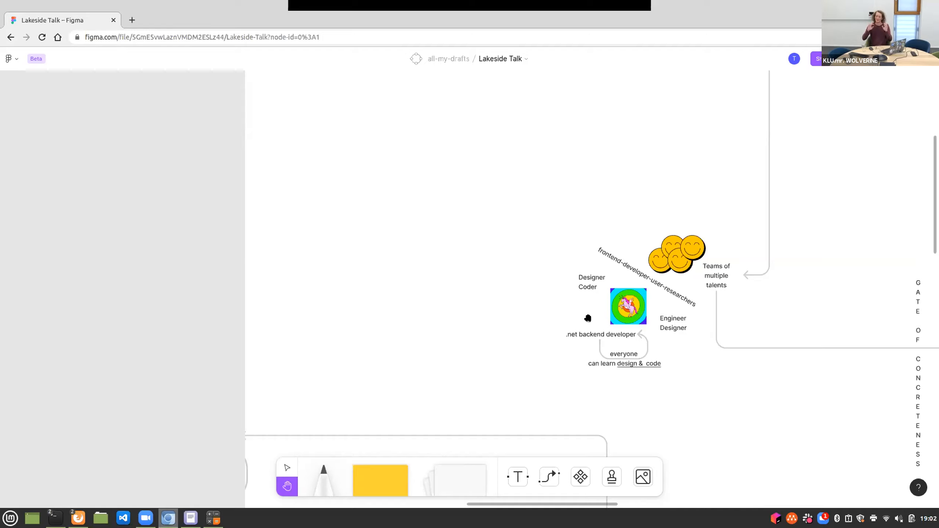
mouse_move(758, 416)
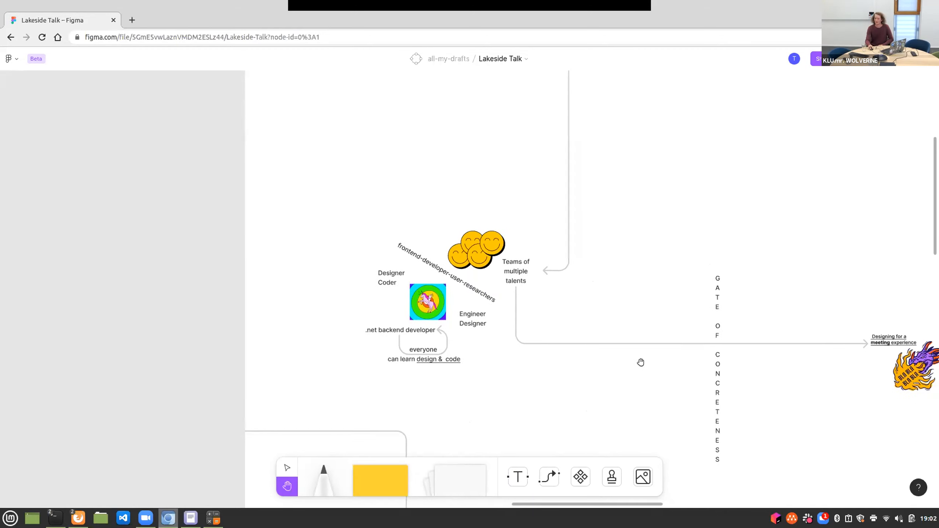
mouse_move(635, 358)
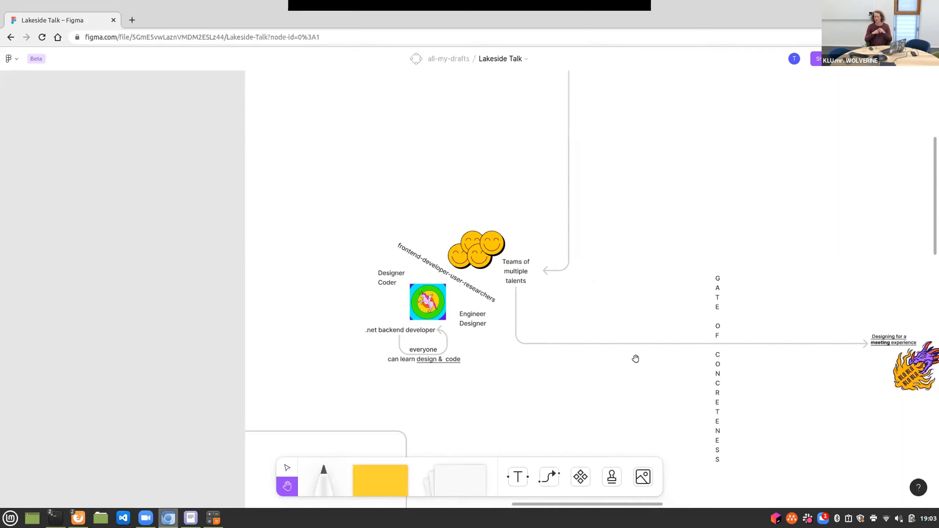
mouse_move(765, 343)
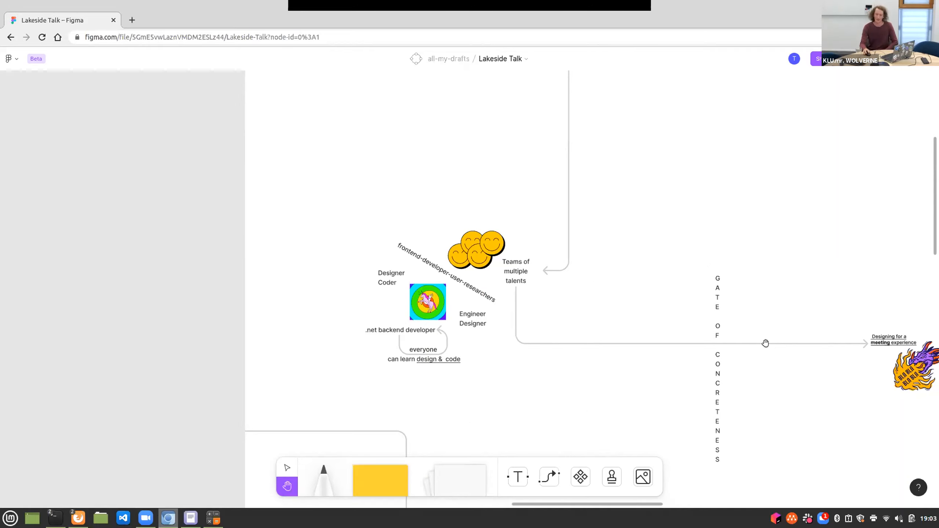
mouse_move(805, 360)
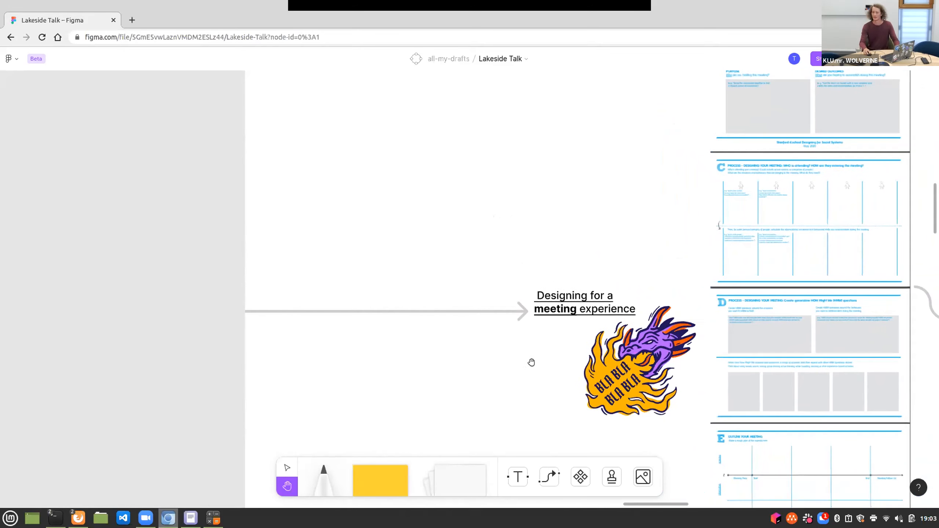
Pan toward the Stanford meeting design worksheet for a close view of sections A and B
left_click_drag(531, 362, 486, 383)
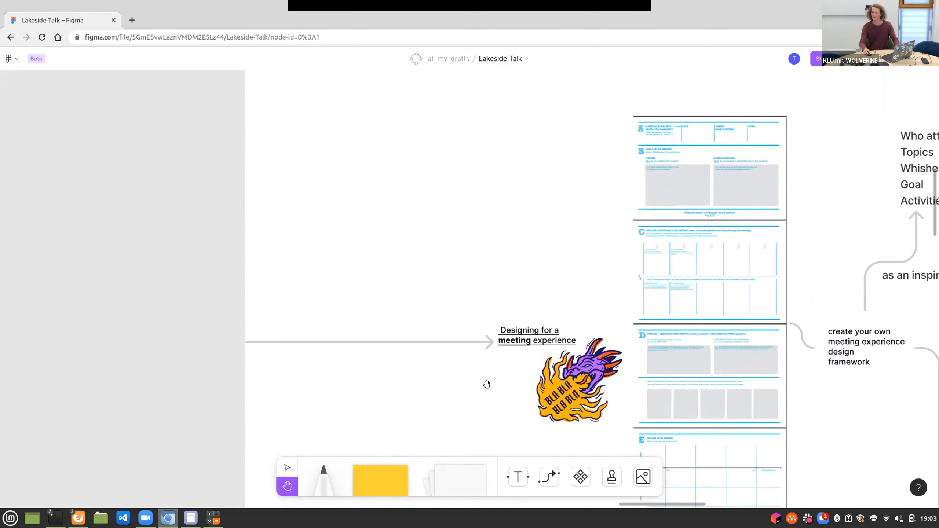
mouse_move(490, 352)
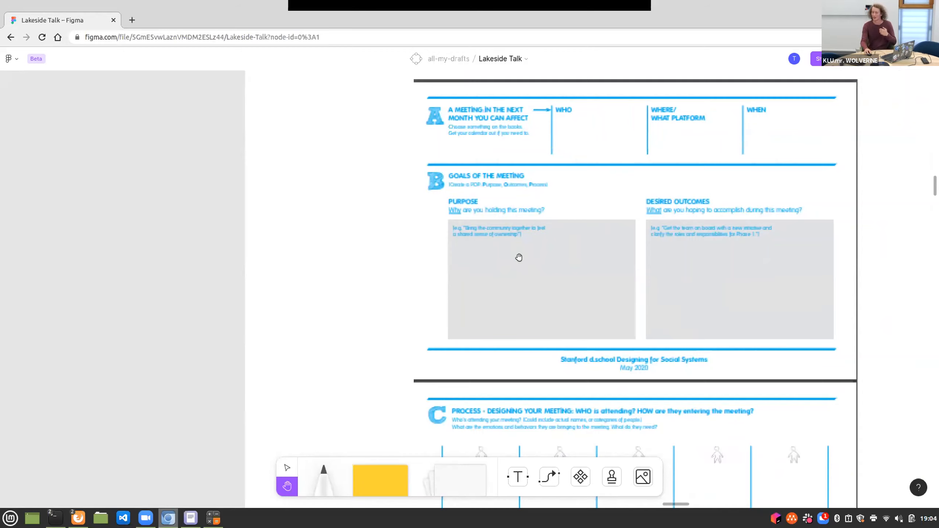
Scroll down through worksheet sections C, D and E to the 'Outline your meeting' timeline grid
scroll("down", 3)
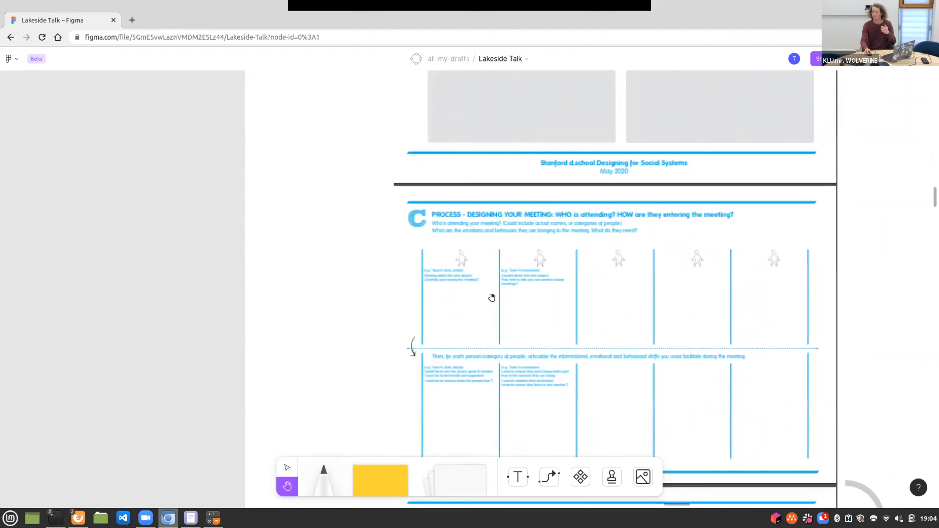
mouse_move(440, 298)
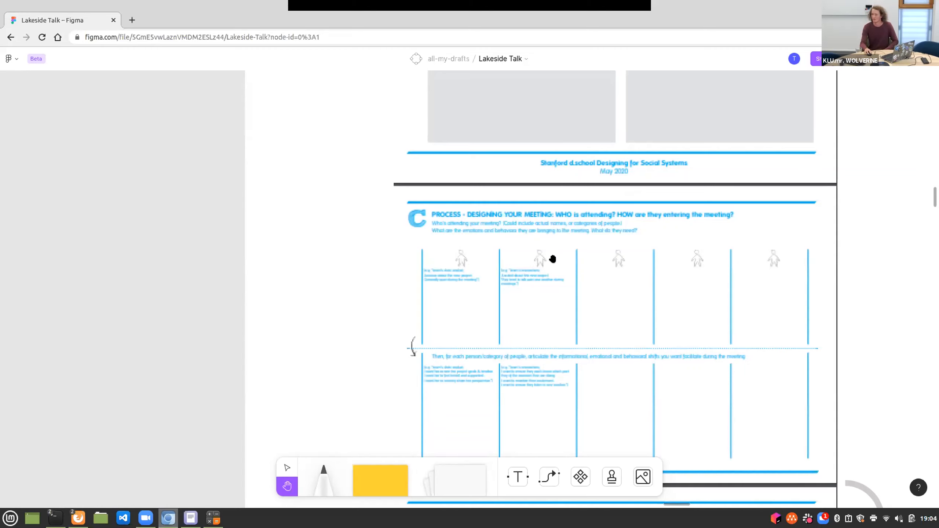
scroll("down", 3)
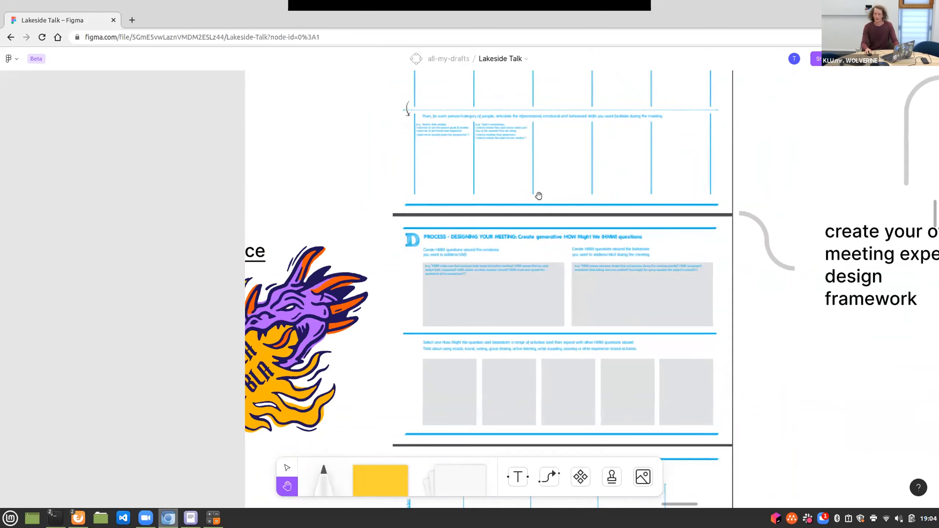
scroll("down", 3)
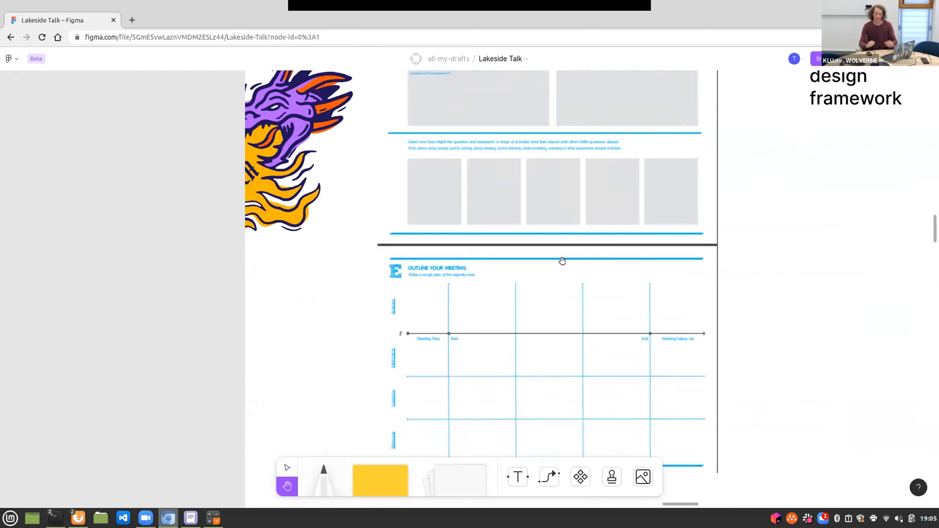
mouse_move(685, 236)
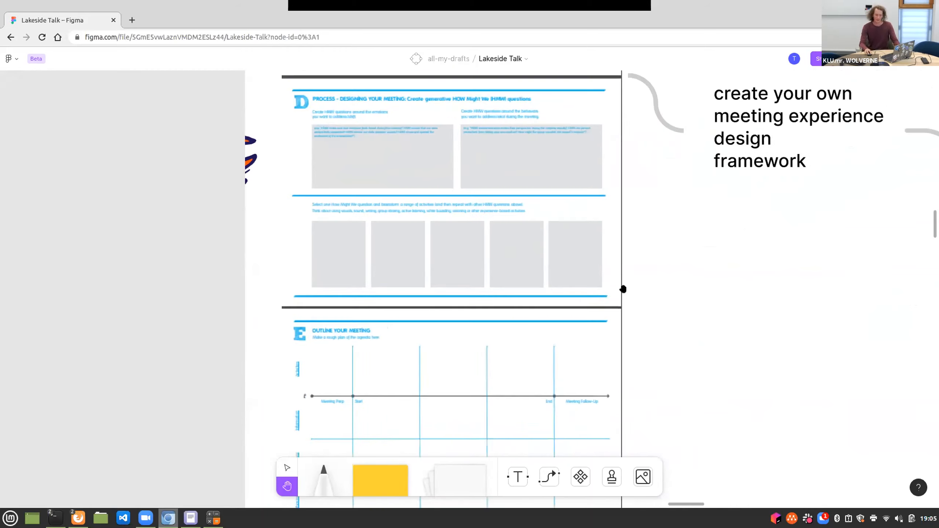
Pan to the 'Who attends, Topics, Whishes, Goal, Activities' list with its 'as an inspiration' arrow
left_click_drag(623, 289, 702, 326)
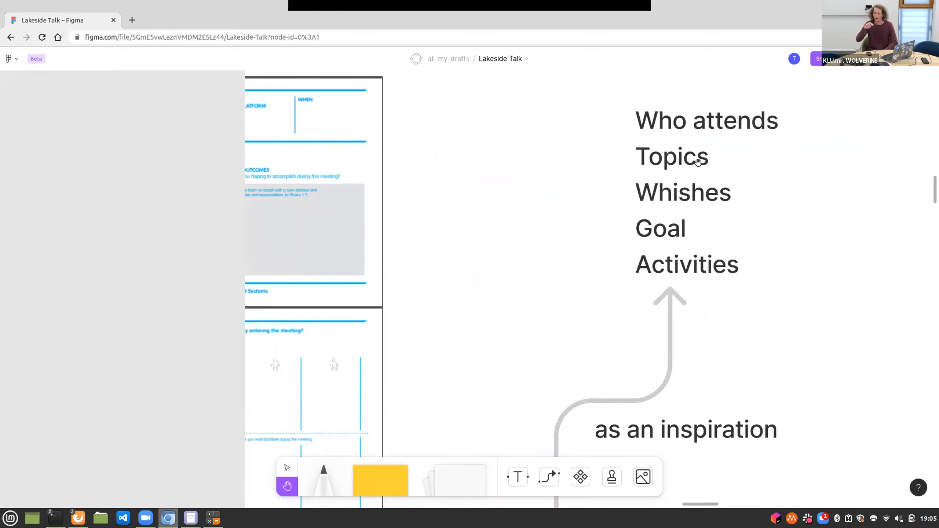
mouse_move(845, 84)
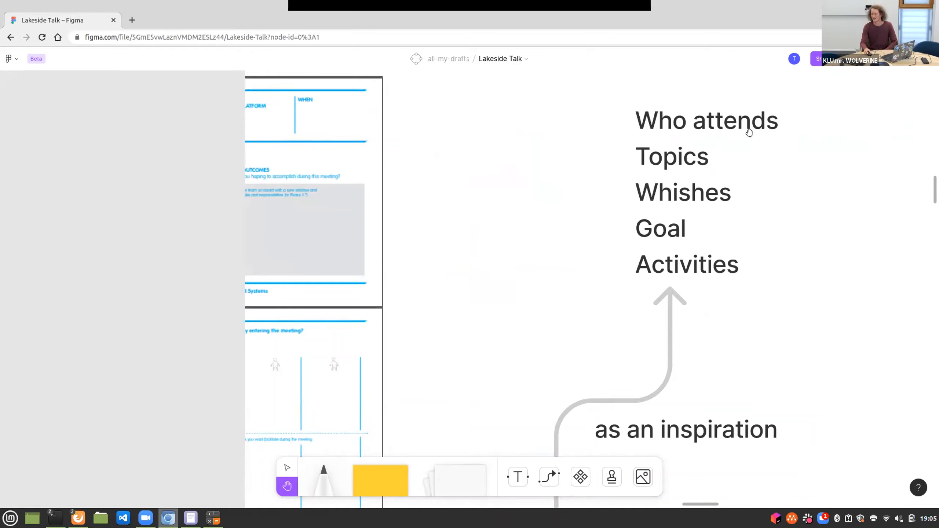
mouse_move(725, 111)
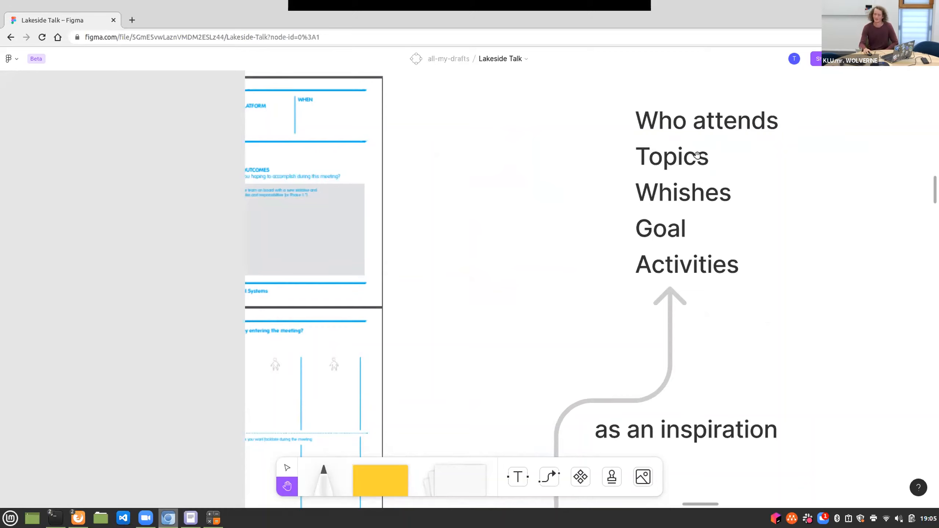
mouse_move(696, 191)
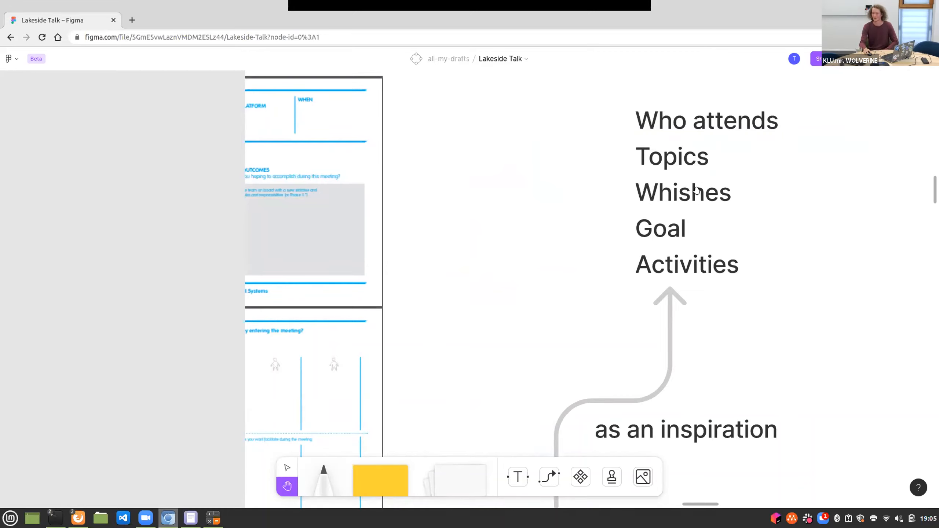
mouse_move(677, 224)
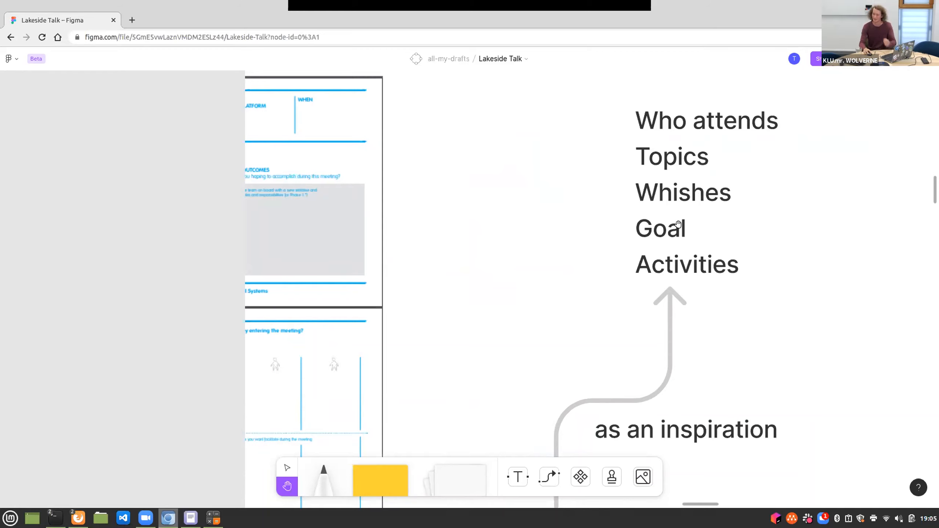
mouse_move(681, 213)
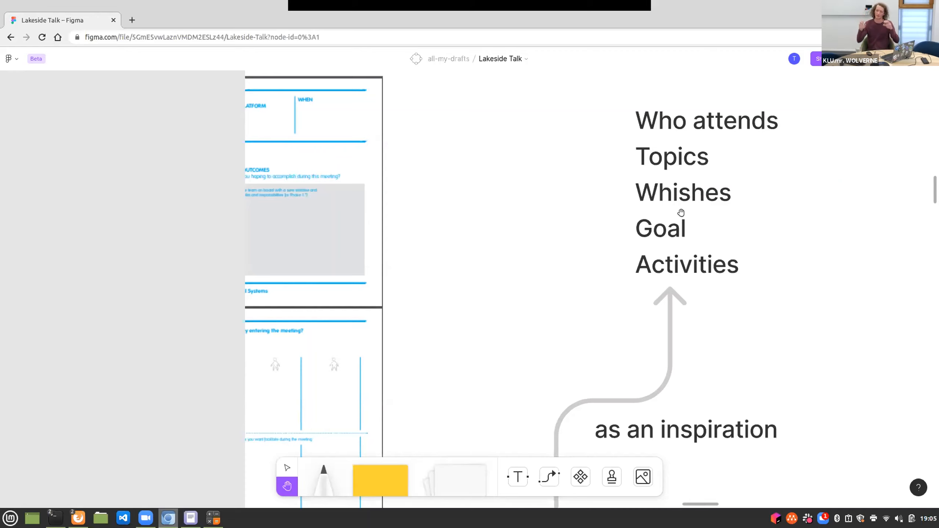
mouse_move(593, 332)
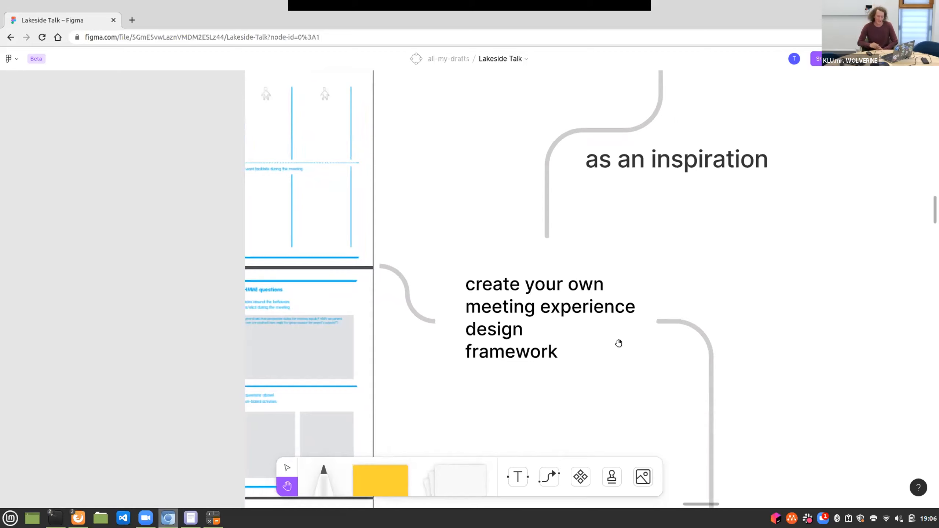
mouse_move(640, 346)
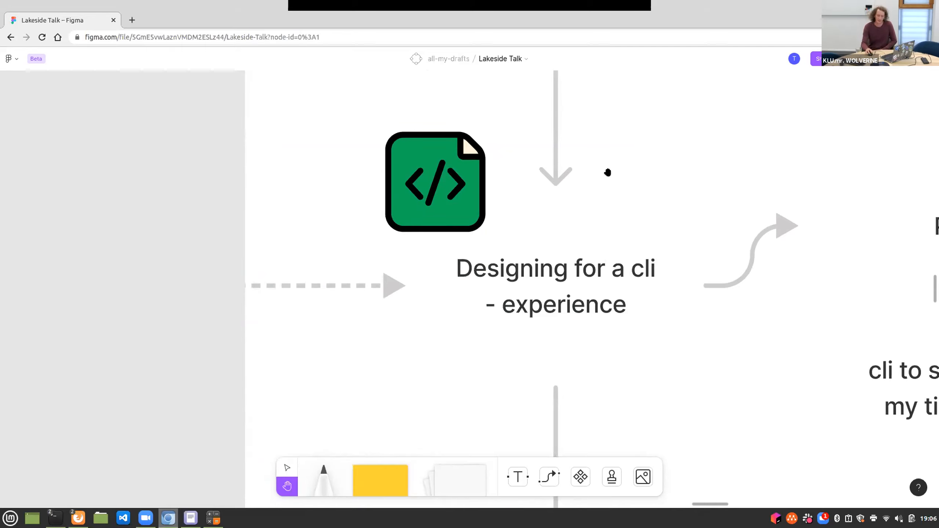
mouse_move(711, 295)
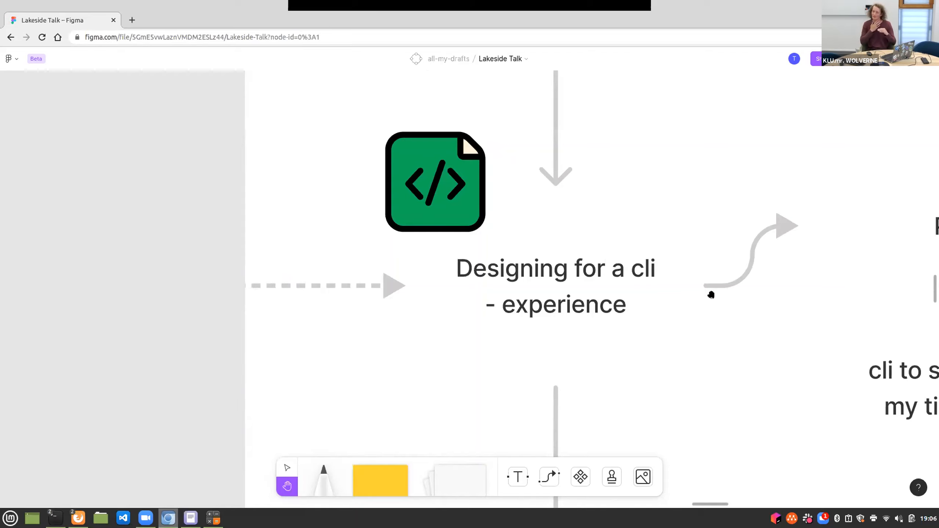
Pan right along the arrow path from the CLI heading to the TEST card
scroll("down", 3)
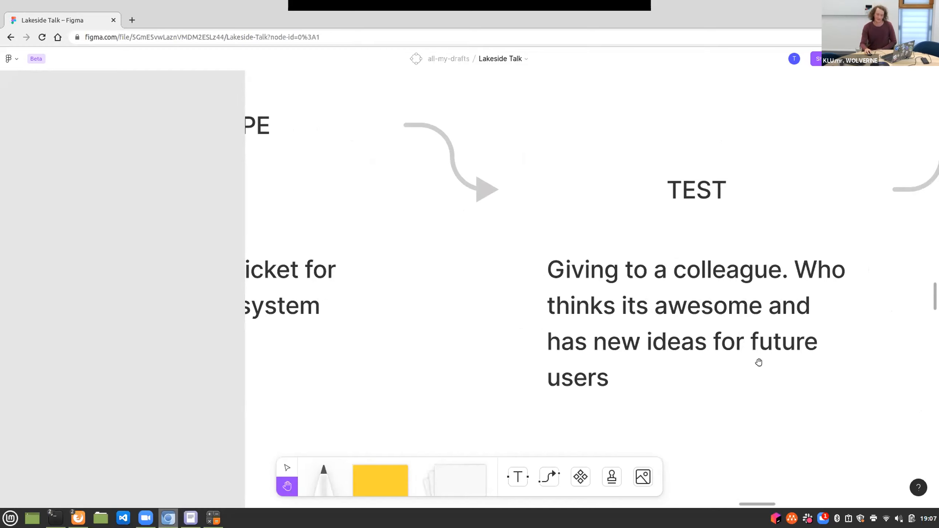
Pan through the TEST, EMPATHIZE and IDEATE stages toward the CLI command brainstorm
left_click_drag(758, 362, 716, 342)
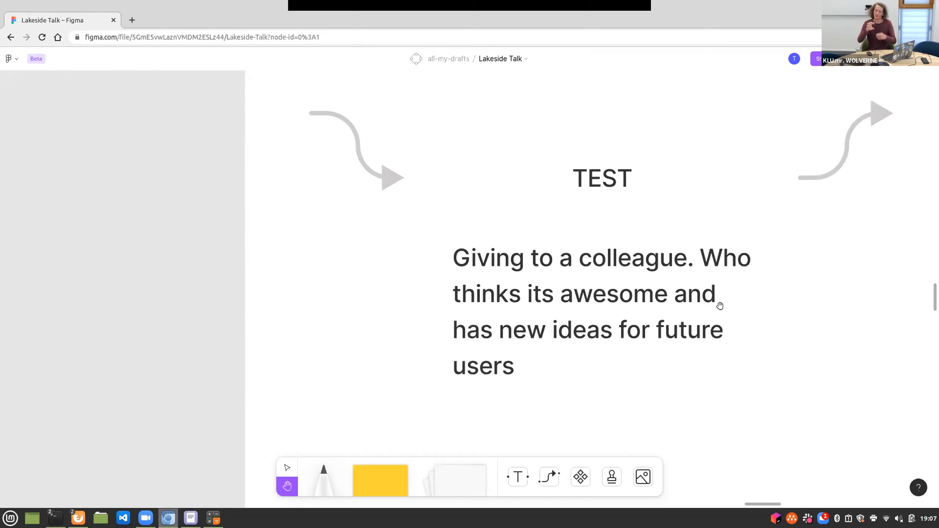
mouse_move(877, 261)
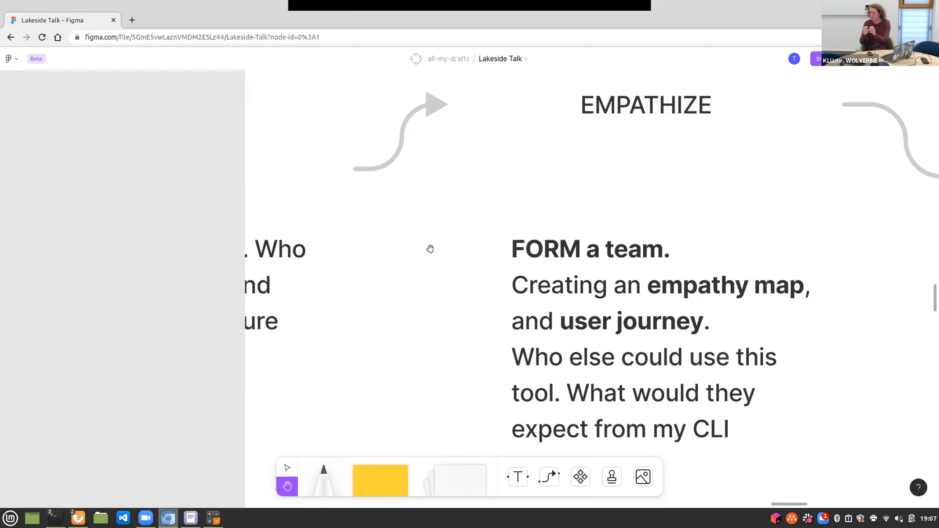
mouse_move(524, 335)
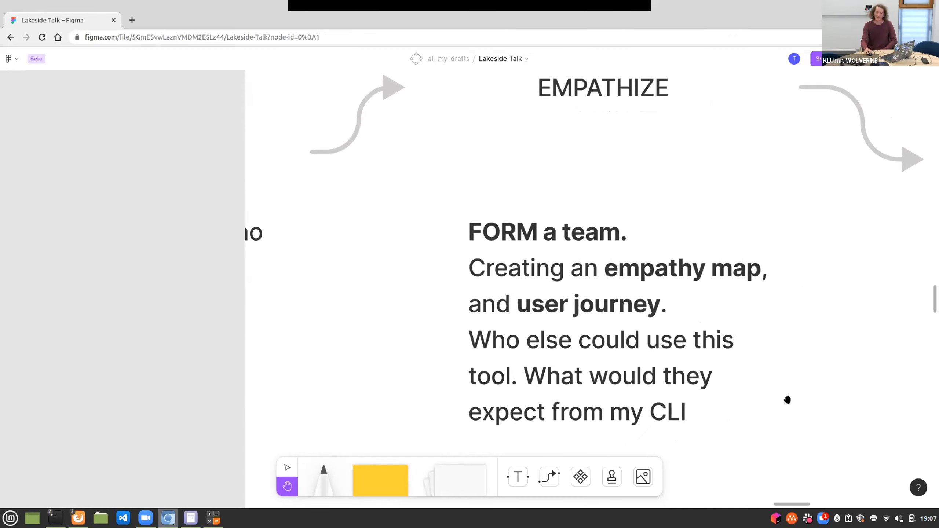
scroll("down", 3)
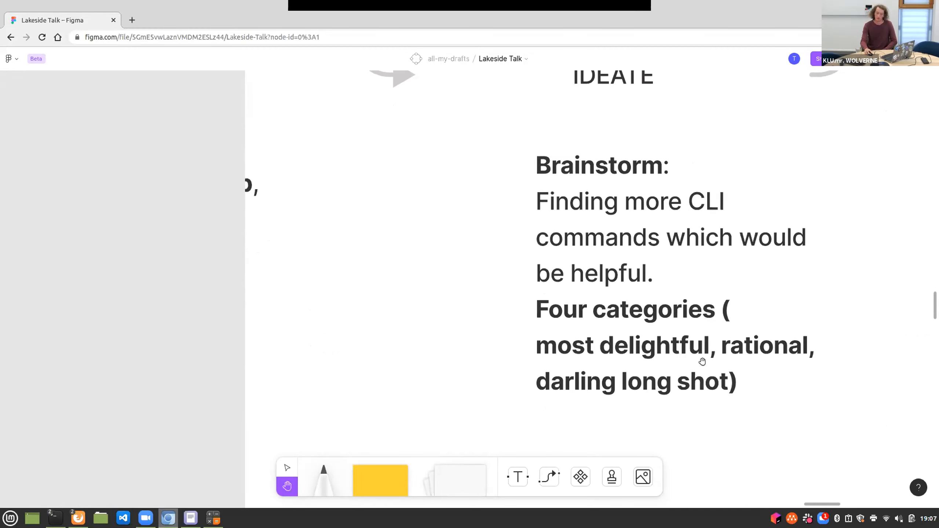
mouse_move(696, 125)
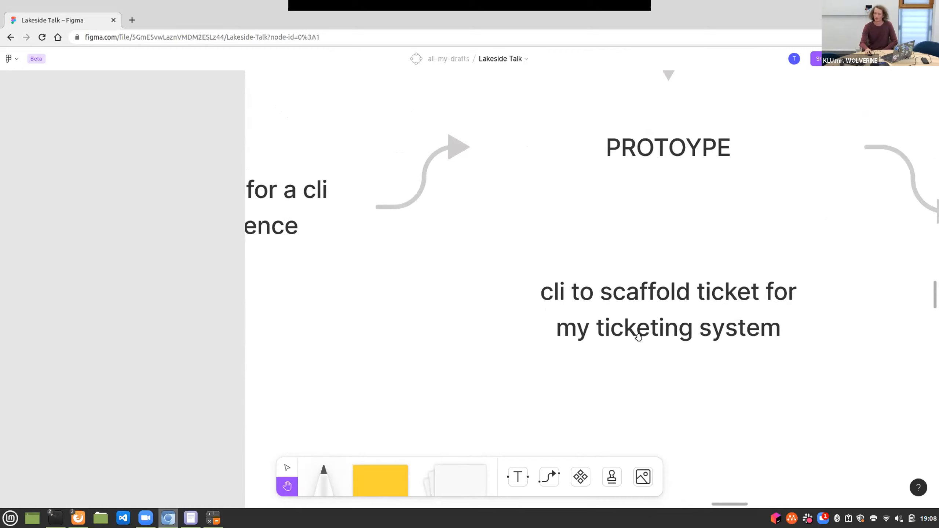
mouse_move(570, 298)
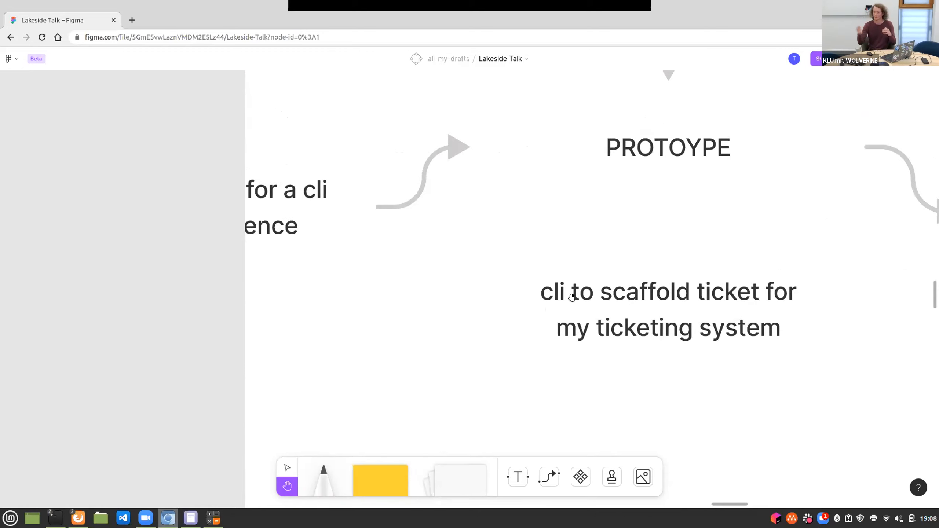
mouse_move(568, 378)
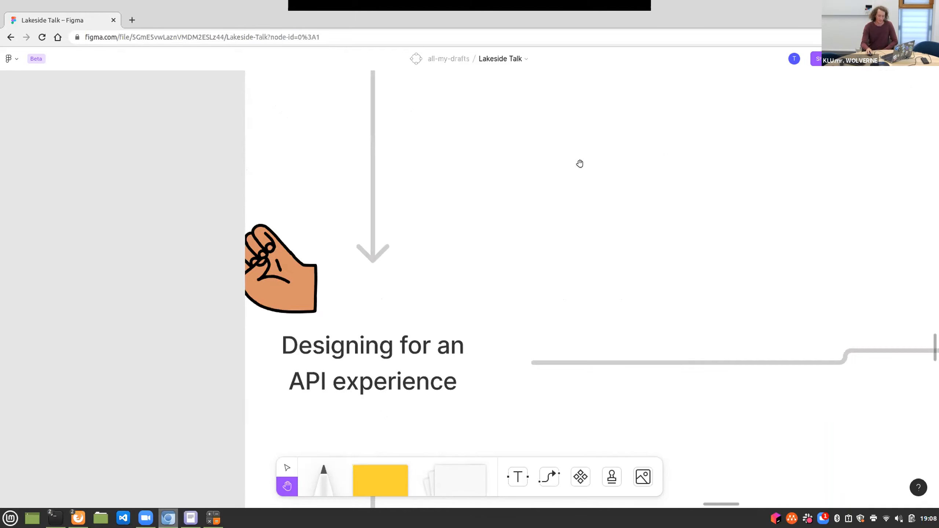
Pan to the EMPATHIZE personas Ronda Ruth Raimond and Ronny Chatbot beside the DEFINE questions
scroll("down", 3)
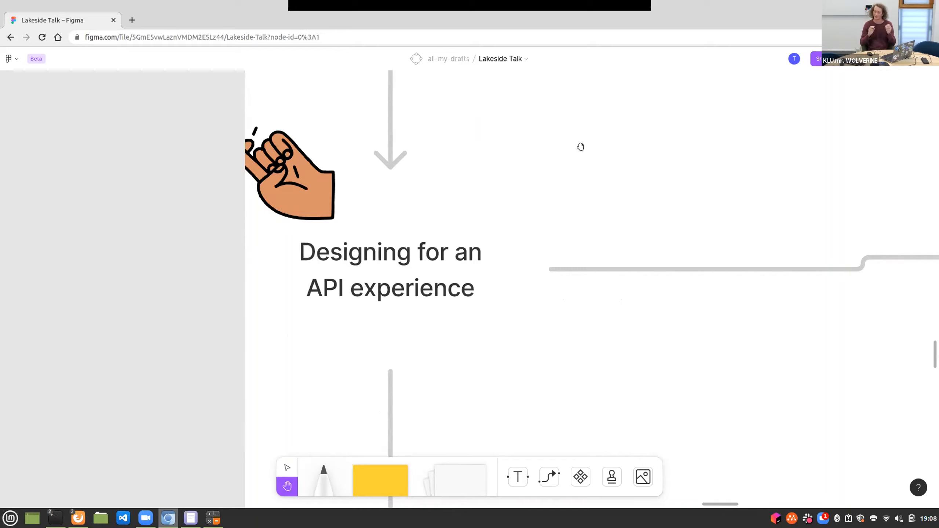
left_click_drag(580, 147, 275, 299)
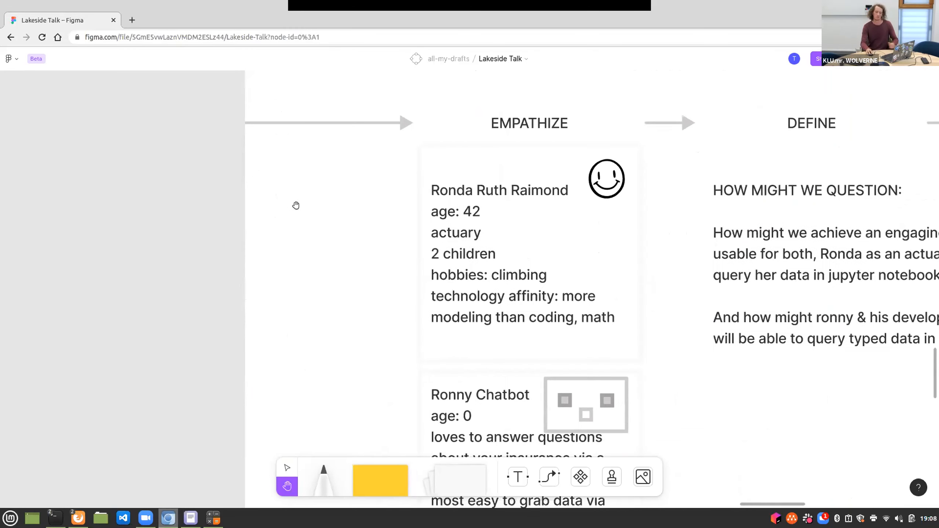
Scroll down so the Ronny Chatbot persona card is fully readable
scroll("down", 3)
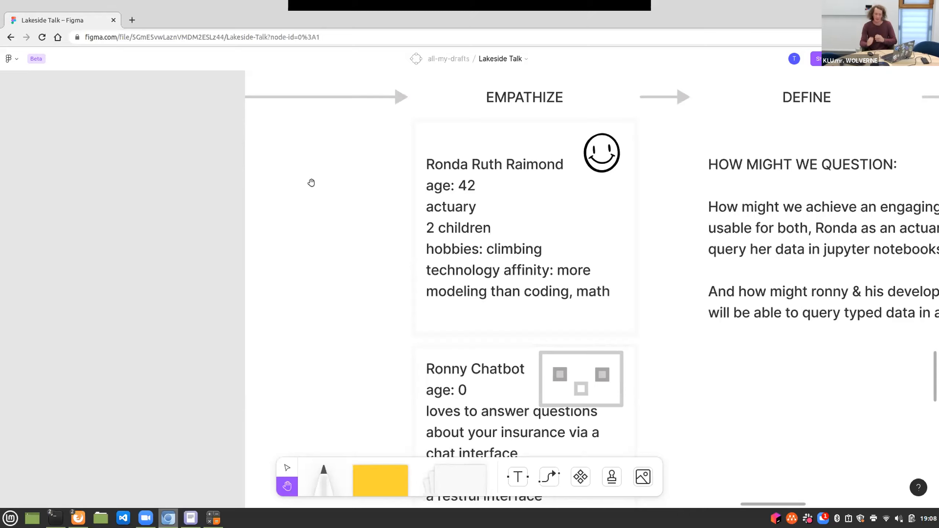
mouse_move(581, 167)
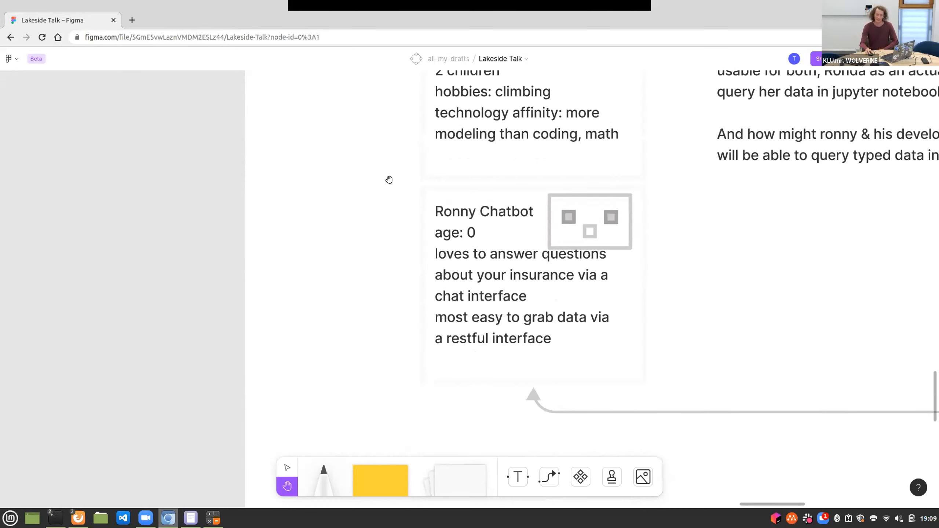
mouse_move(546, 242)
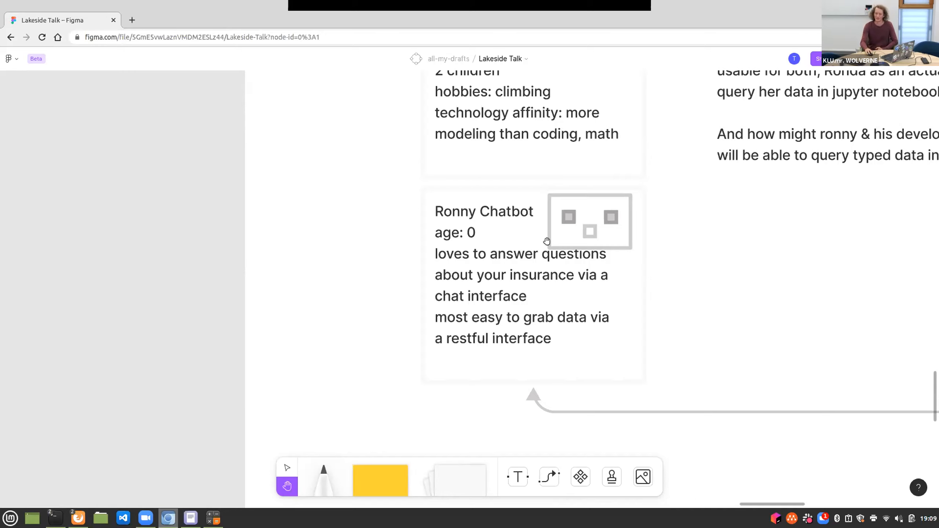
mouse_move(640, 284)
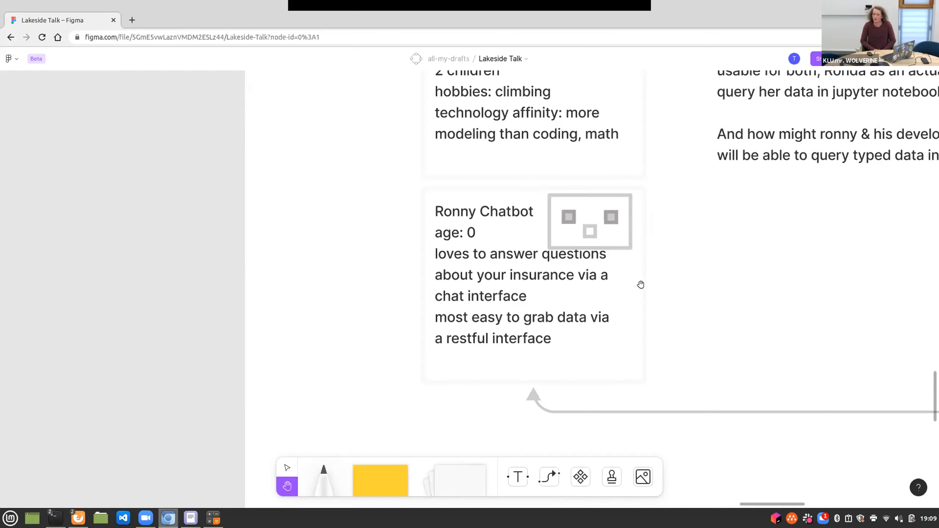
mouse_move(681, 218)
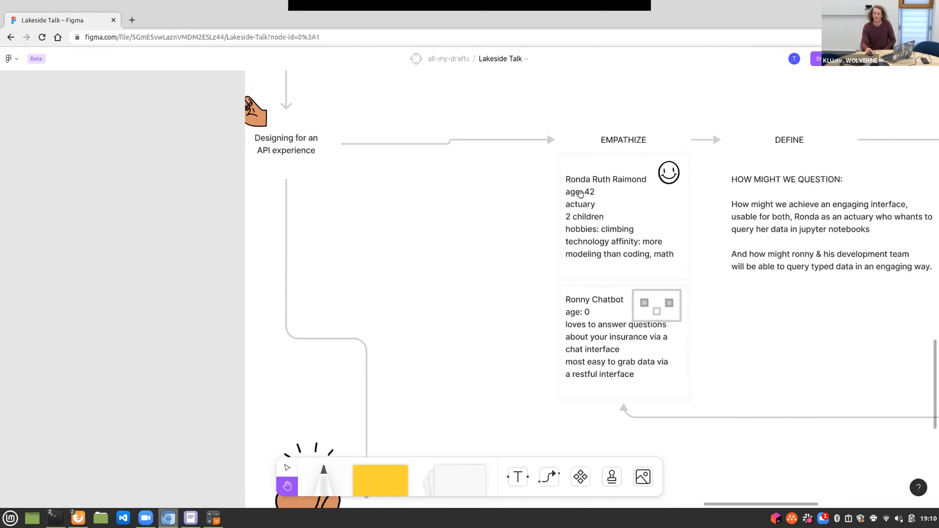
mouse_move(851, 240)
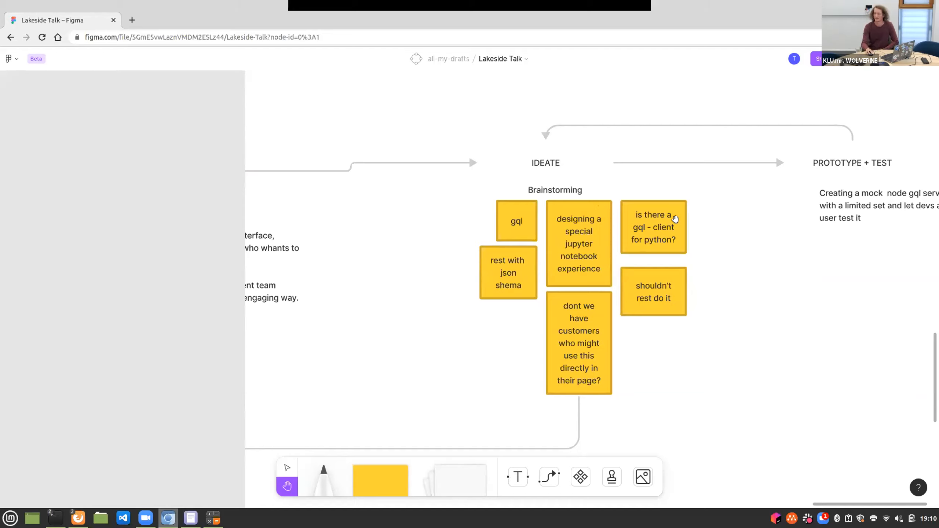
mouse_move(665, 219)
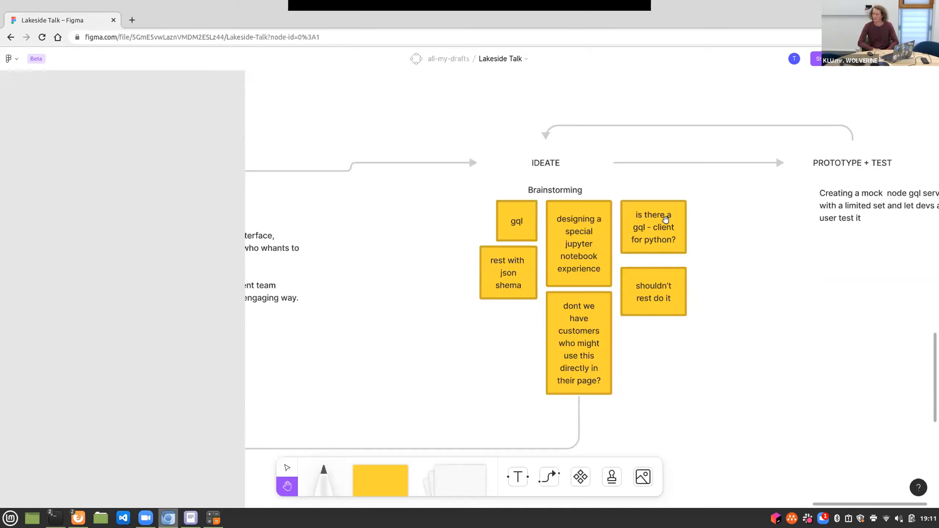
mouse_move(775, 272)
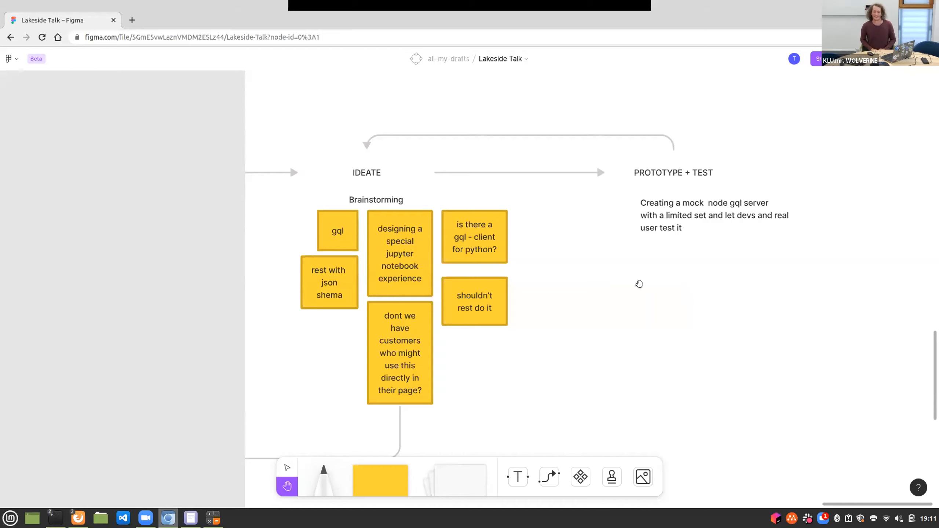
mouse_move(539, 162)
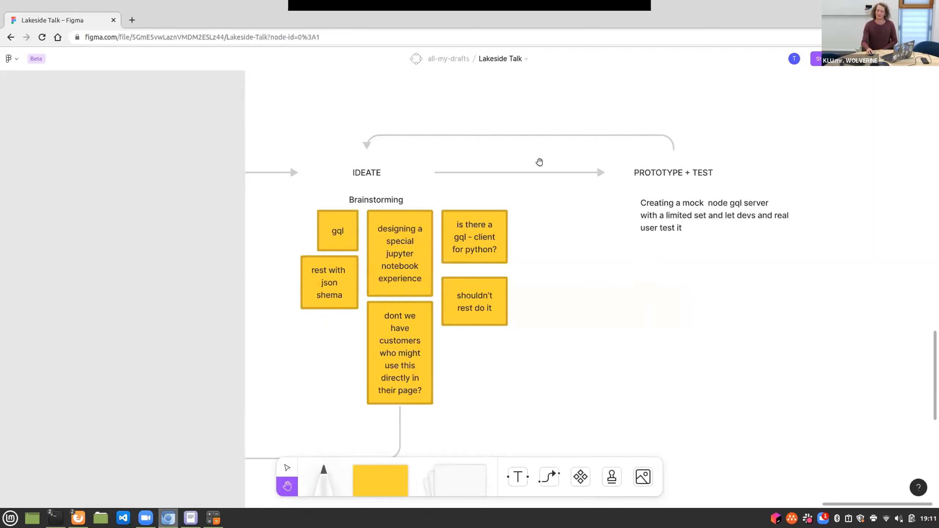
mouse_move(337, 200)
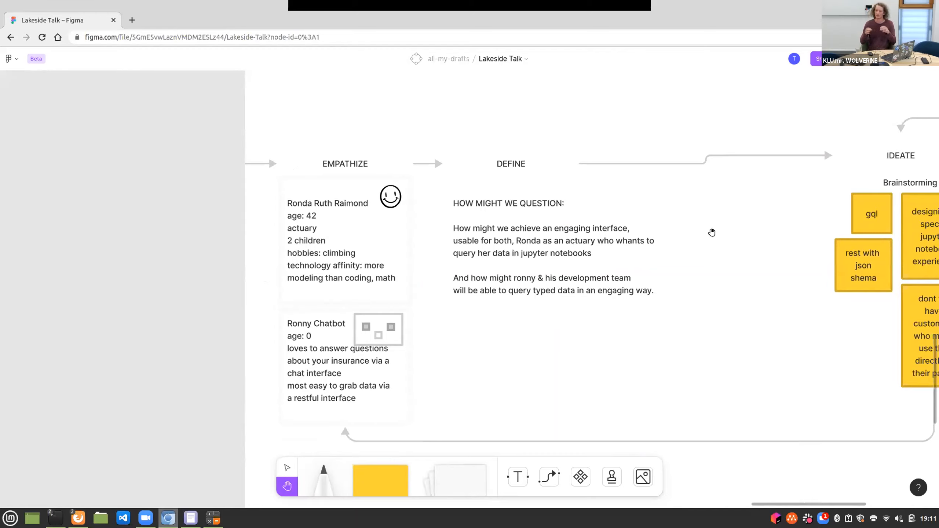
mouse_move(615, 283)
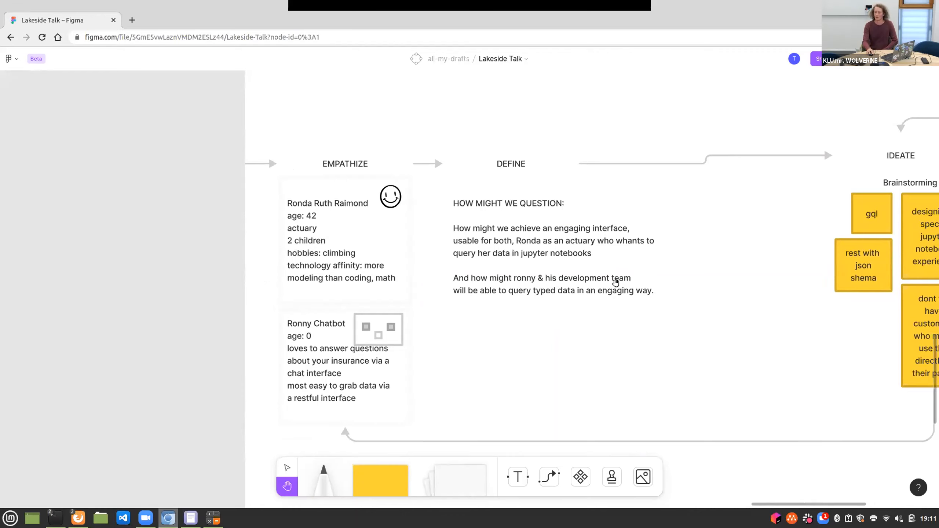
mouse_move(595, 321)
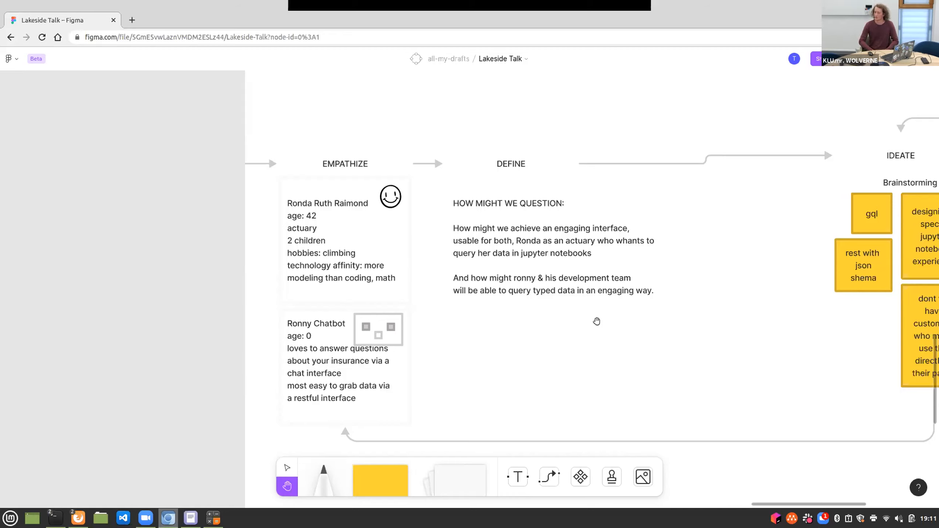
mouse_move(587, 324)
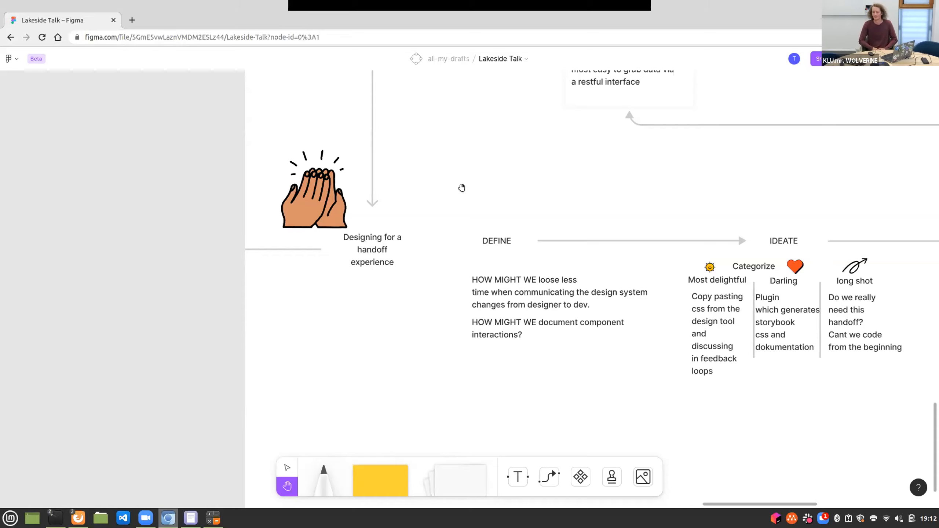
mouse_move(494, 221)
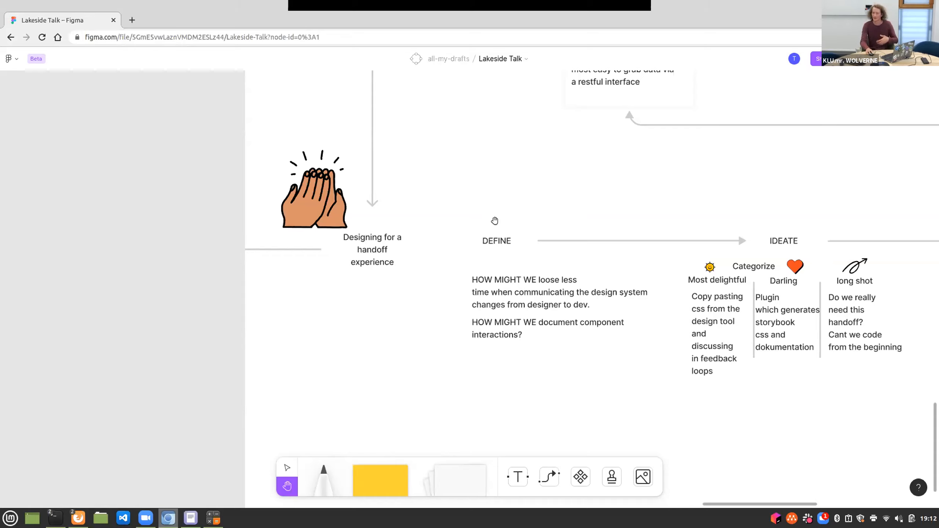
Pan to the handoff DEFINE and IDEATE stages and on toward PROTOTYPE
left_click_drag(494, 220, 374, 193)
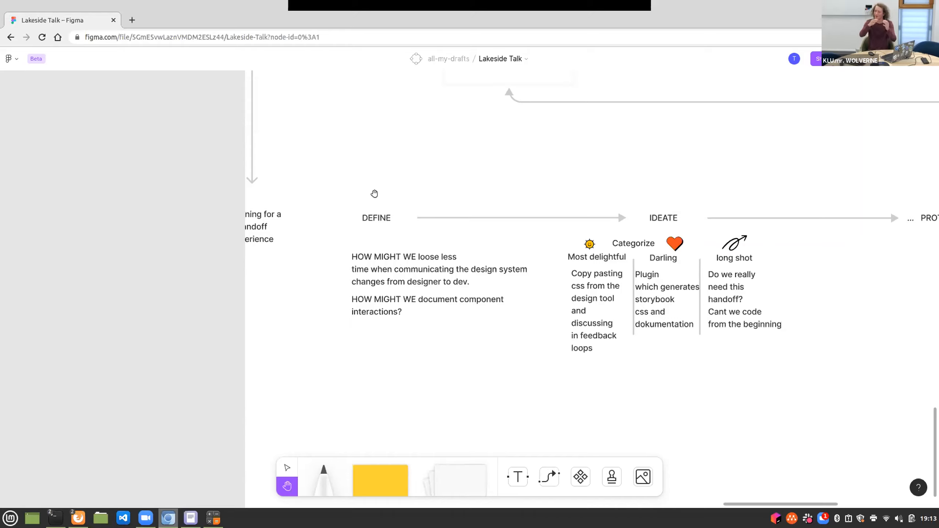
mouse_move(691, 167)
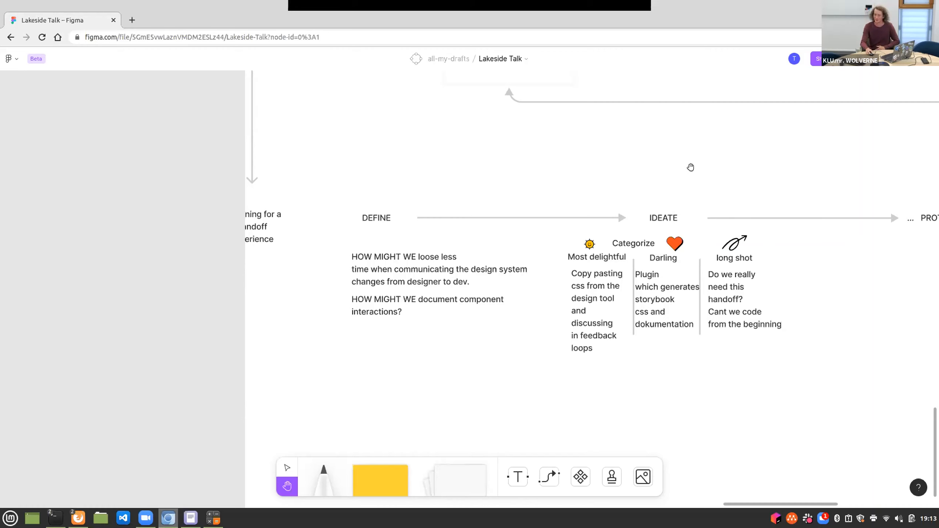
left_click_drag(690, 167, 523, 181)
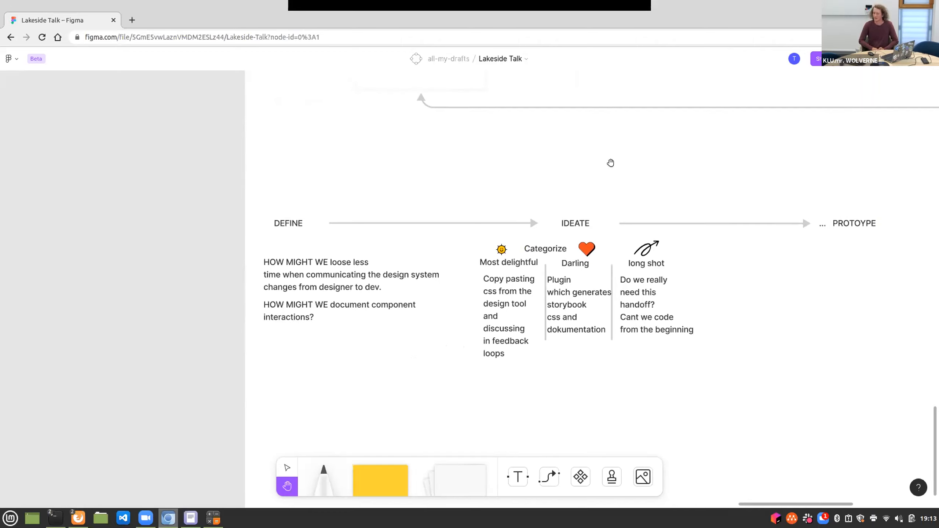
mouse_move(432, 188)
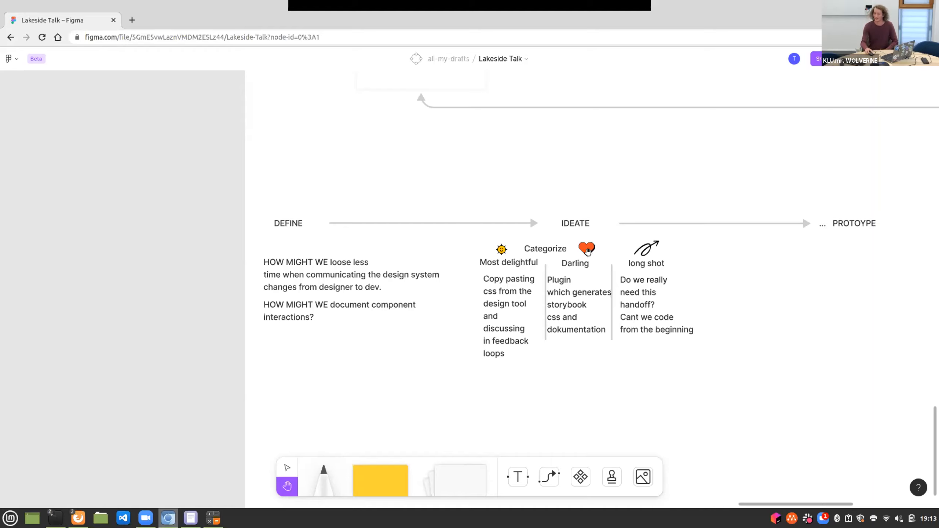
mouse_move(581, 265)
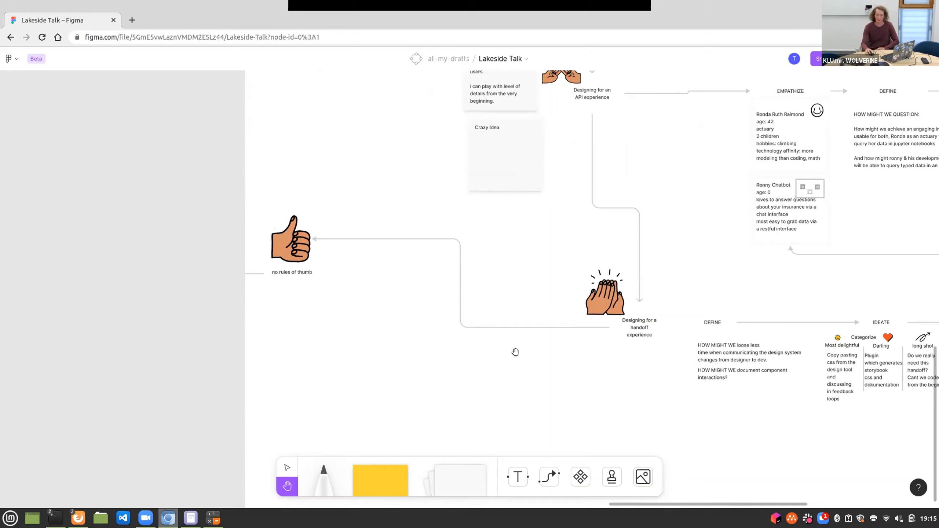
mouse_move(452, 315)
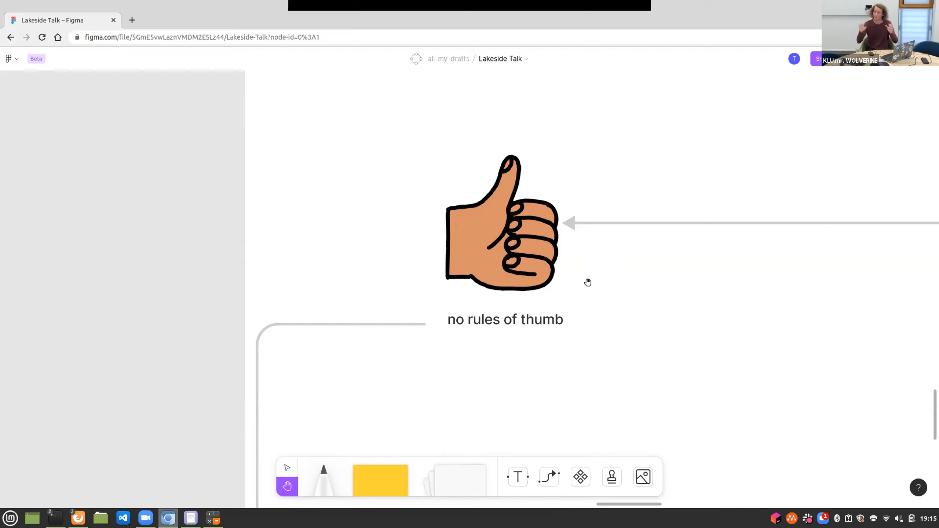
mouse_move(368, 373)
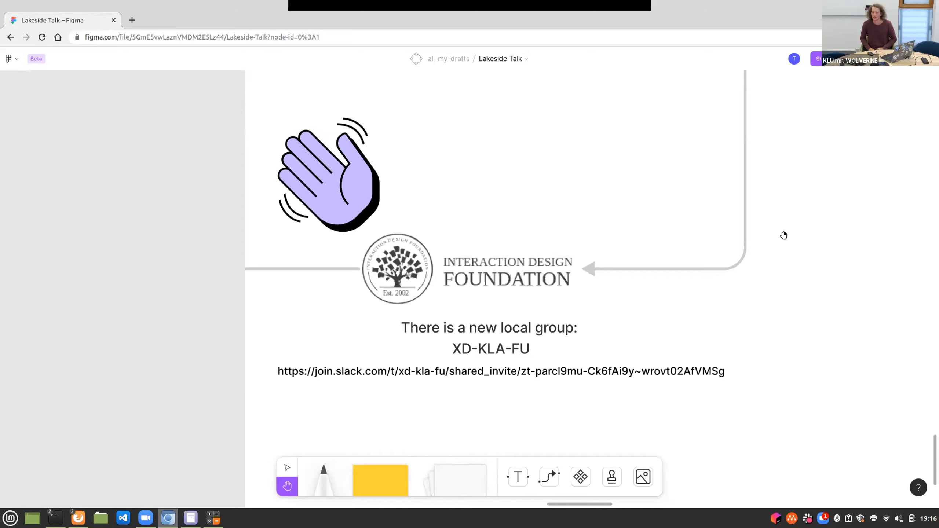
mouse_move(768, 239)
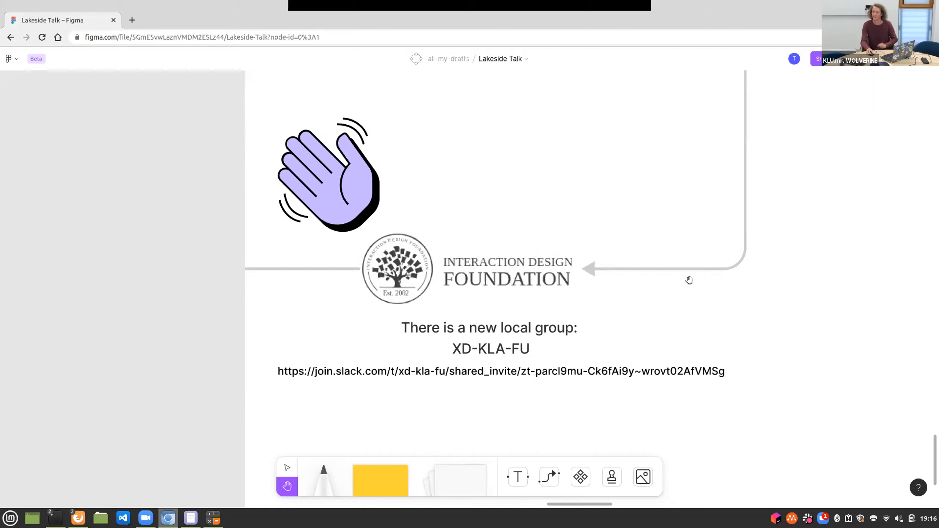
mouse_move(635, 284)
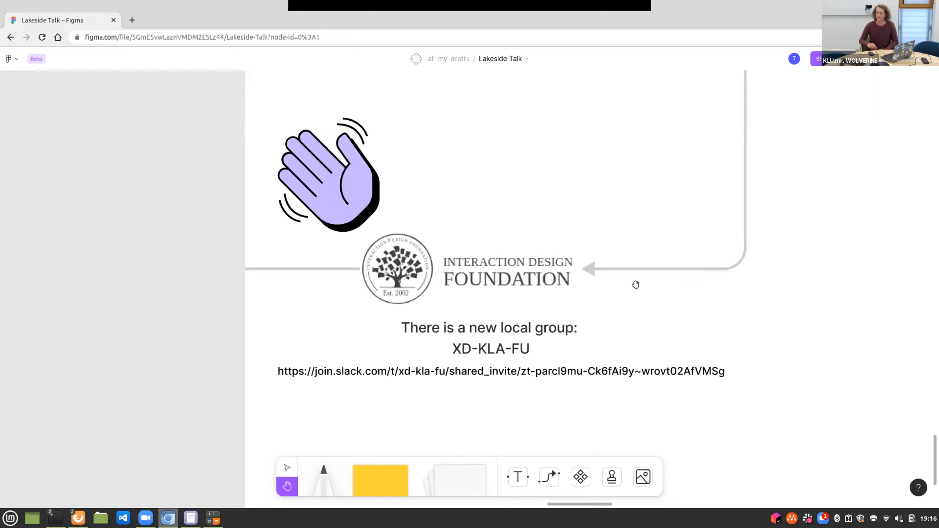
mouse_move(578, 352)
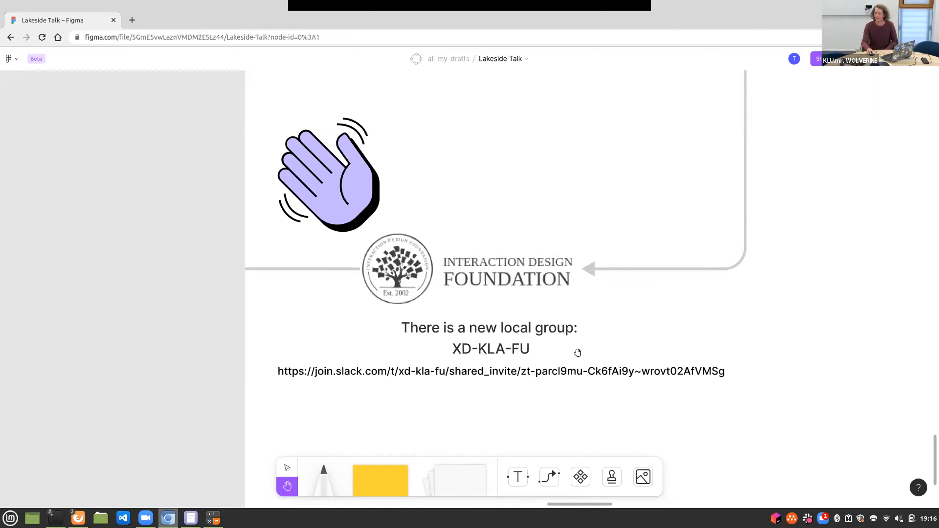
mouse_move(571, 322)
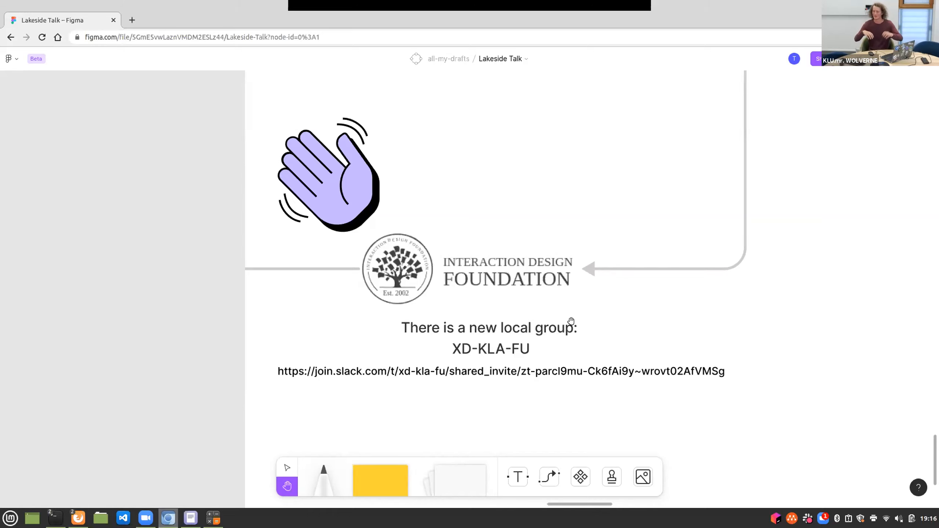
mouse_move(189, 345)
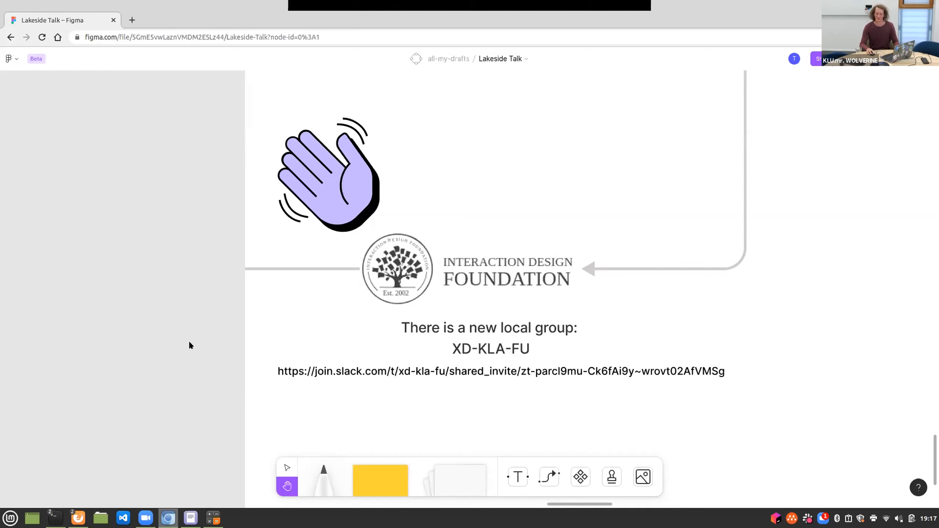
Pan to the 'SOME ADDITIONAL RESOURCES' section listing developerexperience.io, D-SCHOOL, uxdesign.cc and Google design sprints
left_click_drag(191, 344, 328, 311)
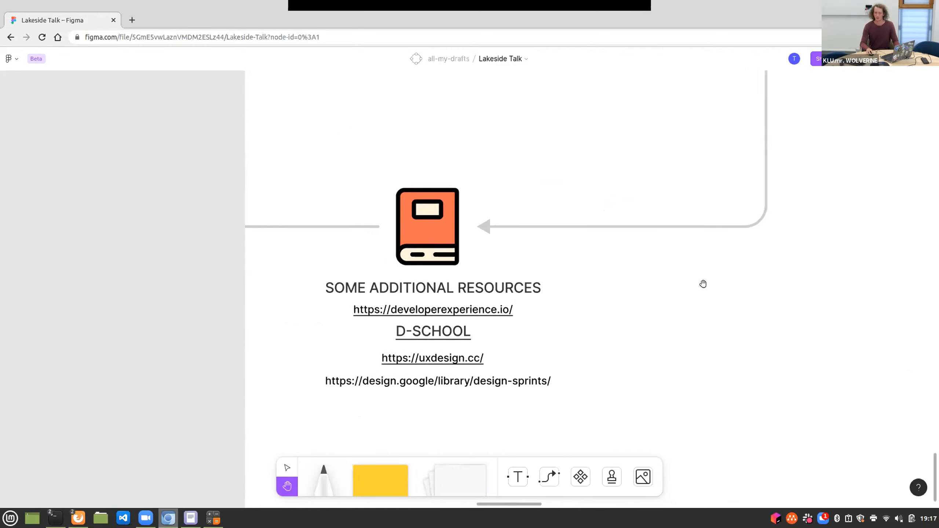
Pan past the resources list to the 'WOW' crystal-ball sticker captioned 'Some last words'
scroll("down", 3)
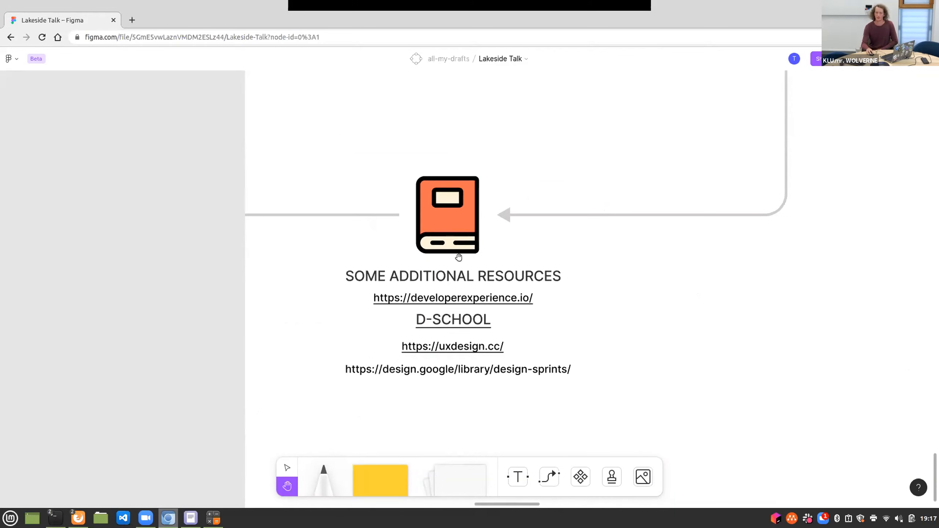
mouse_move(462, 286)
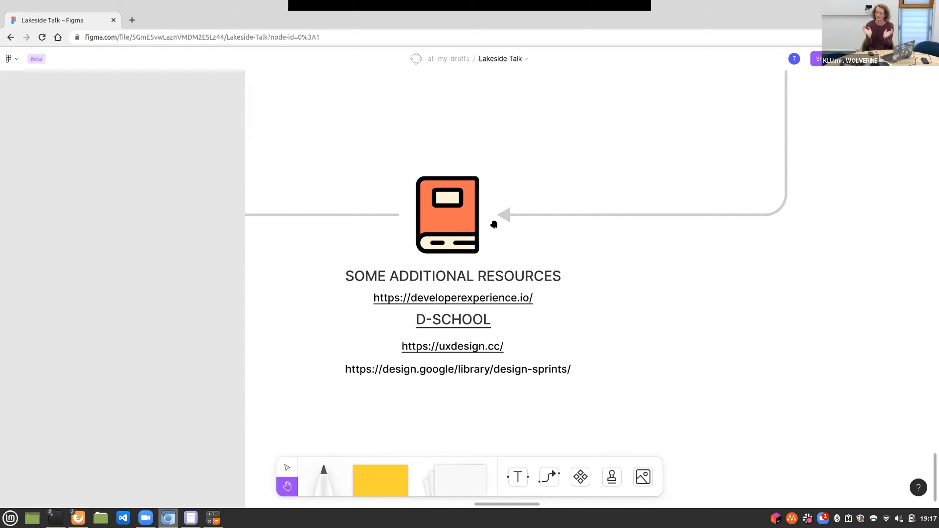
mouse_move(501, 320)
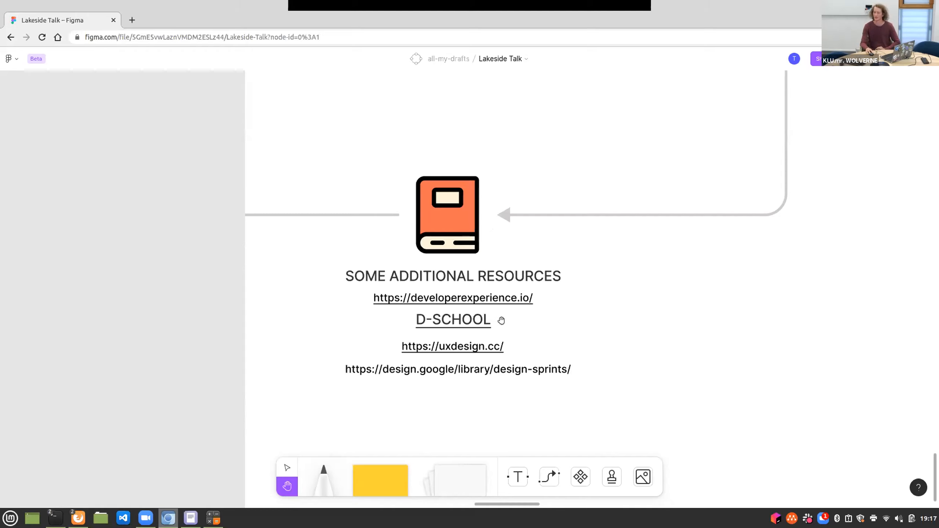
mouse_move(479, 335)
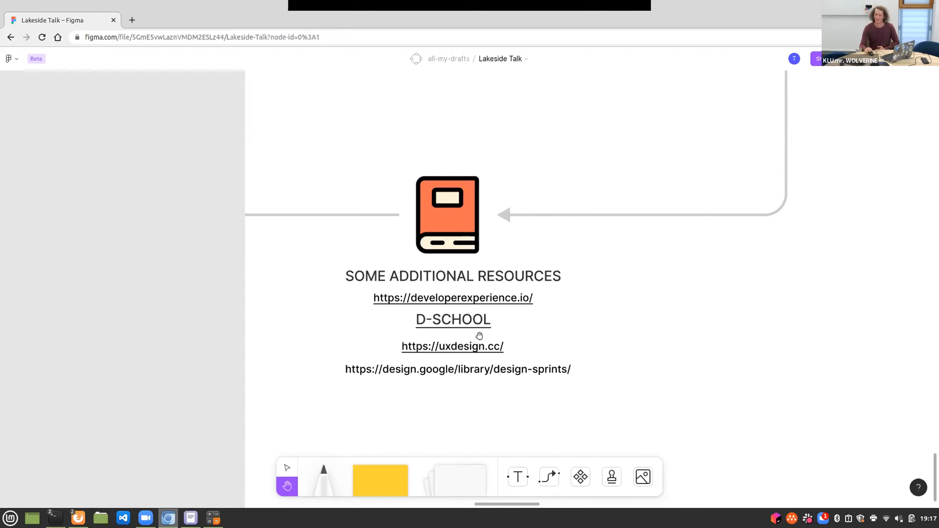
mouse_move(451, 379)
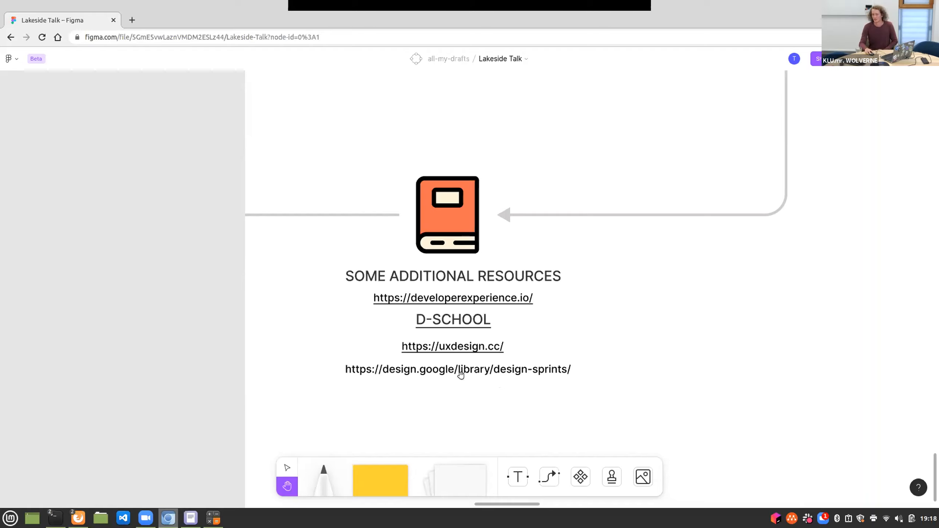
mouse_move(310, 289)
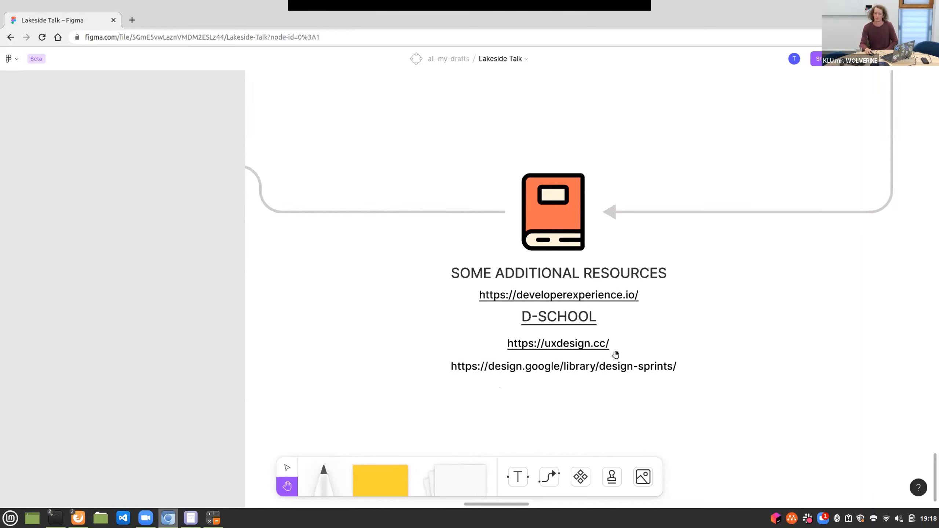
mouse_move(423, 360)
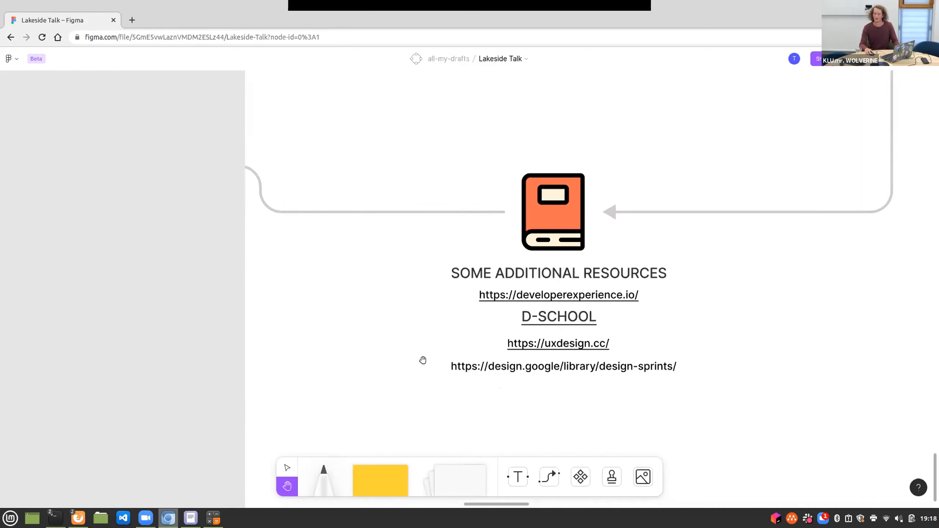
left_click_drag(422, 359, 531, 375)
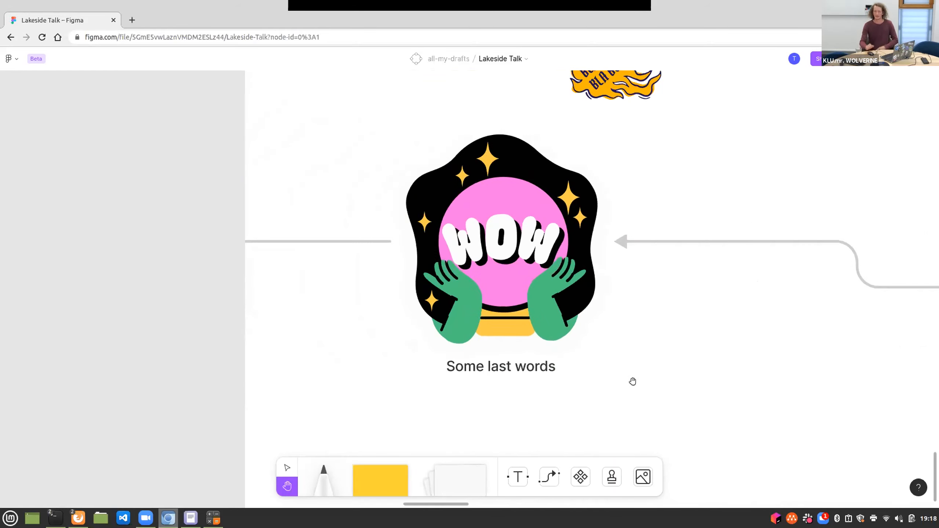
mouse_move(663, 201)
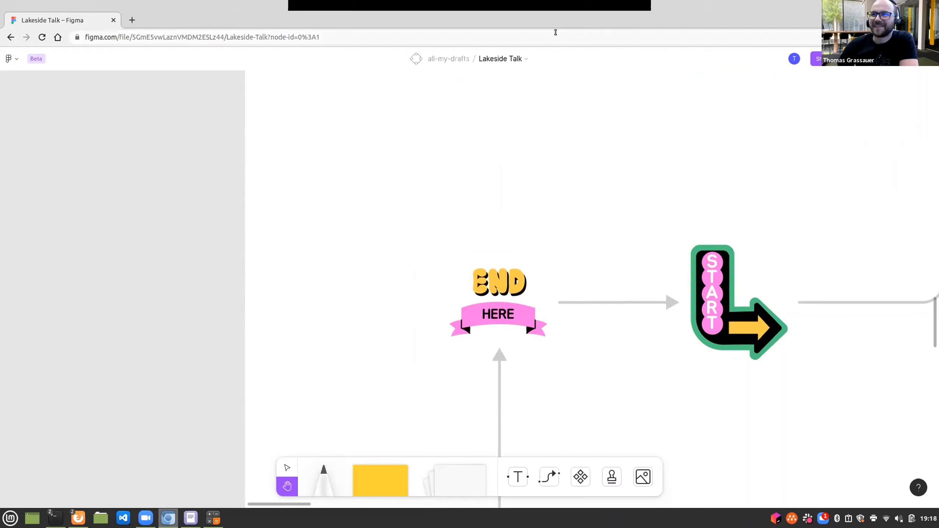
mouse_move(599, 52)
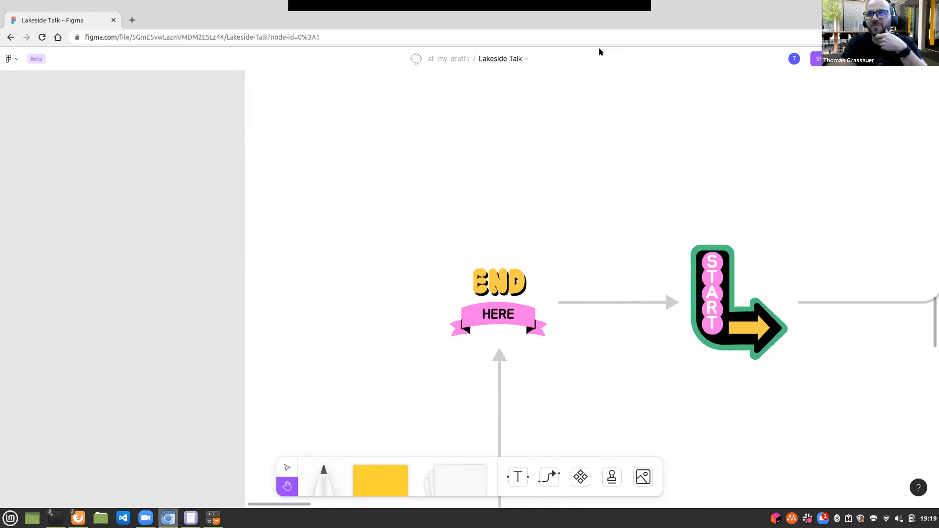
mouse_move(853, 408)
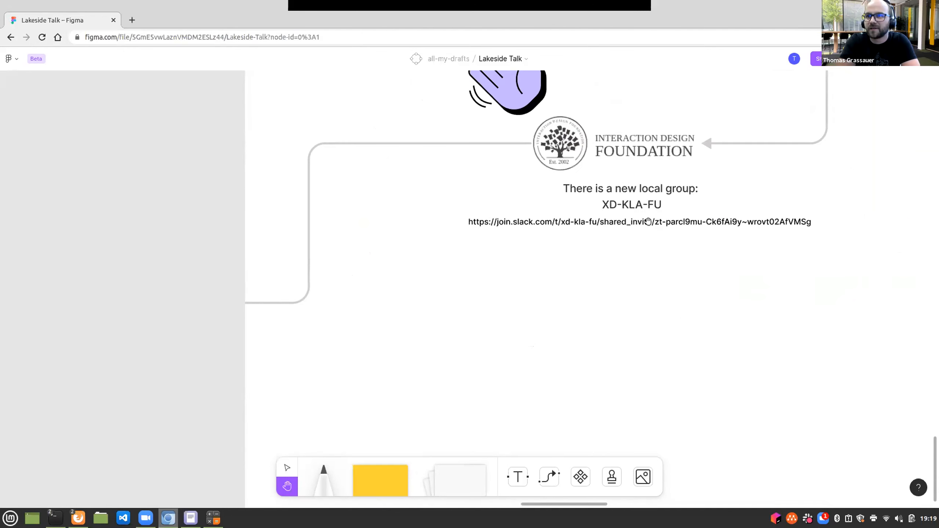
Switch to the Move tool and enter edit mode on the XD-KLA-FU Slack invite link text
left_click(287, 468)
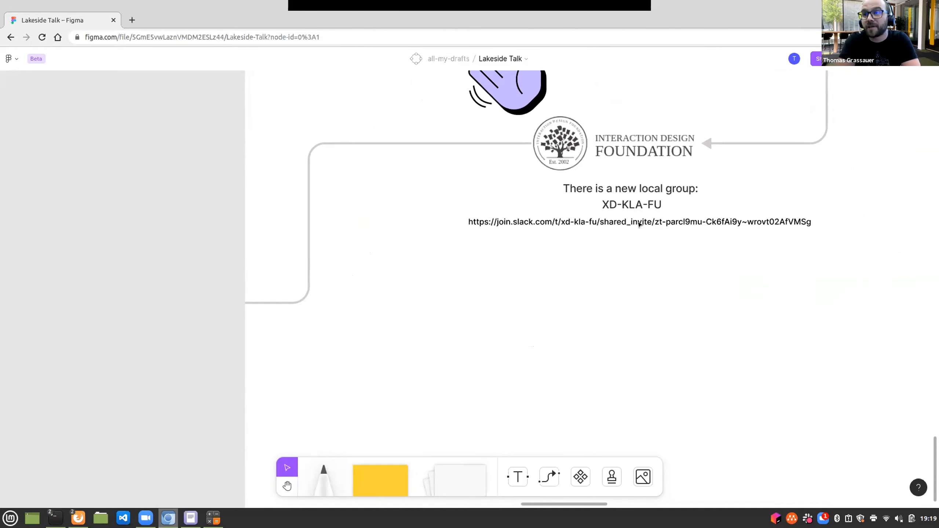
double_click(640, 221)
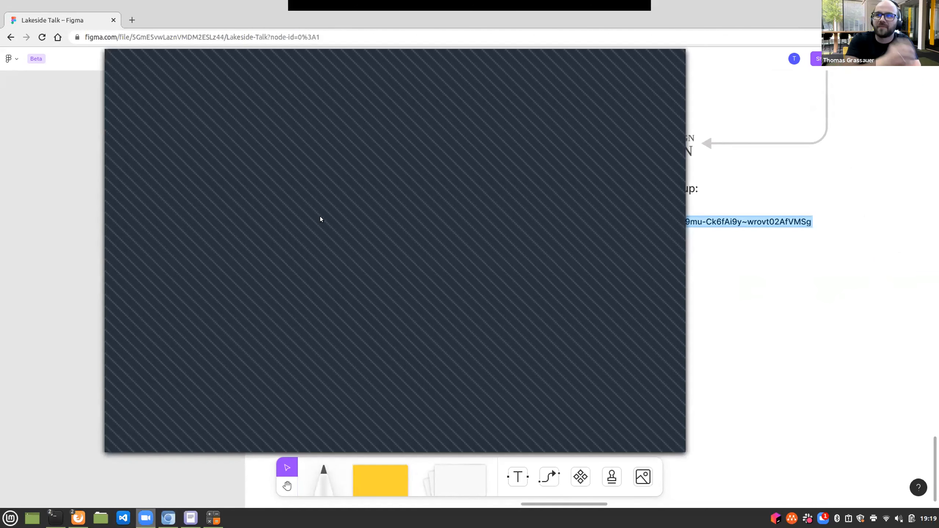
mouse_move(339, 184)
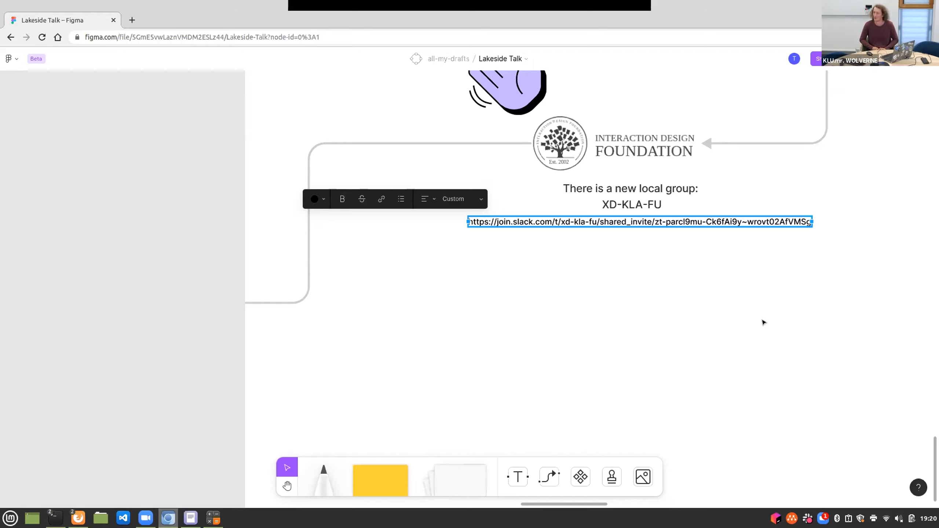
mouse_move(575, 397)
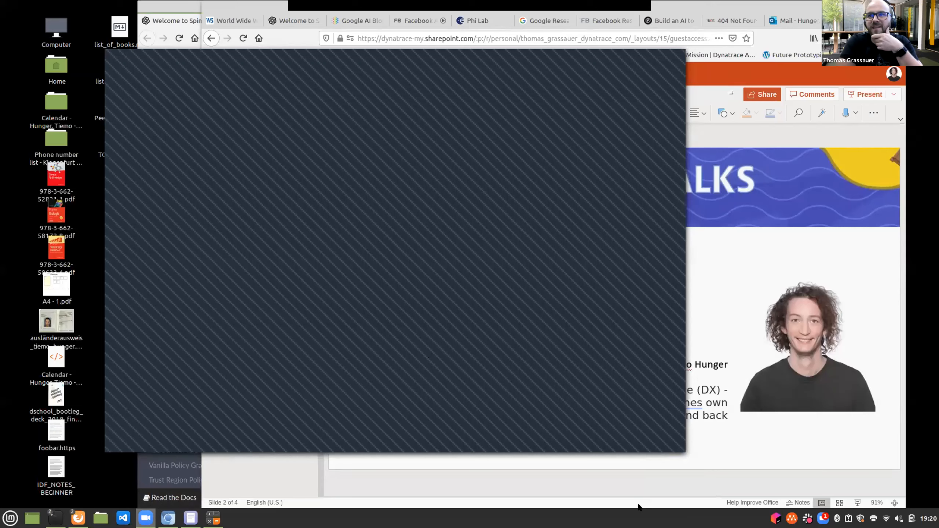
mouse_move(500, 468)
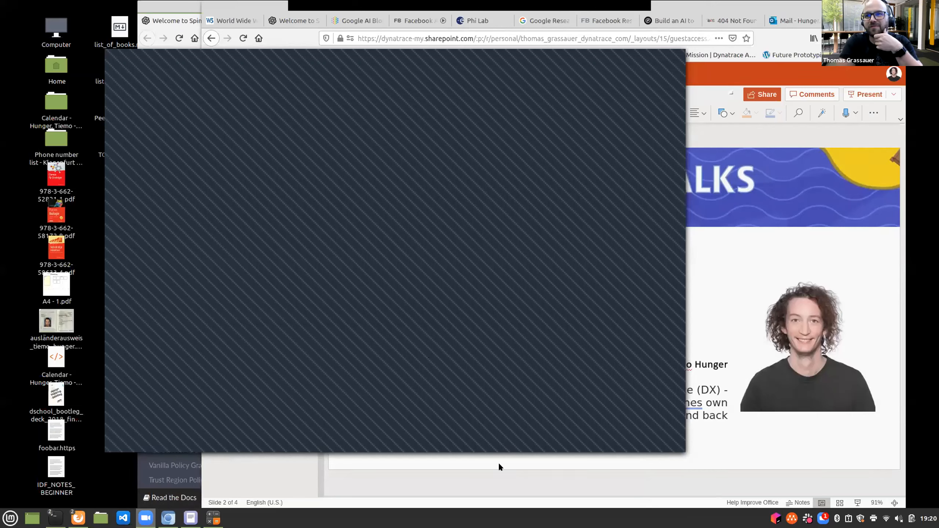
mouse_move(464, 513)
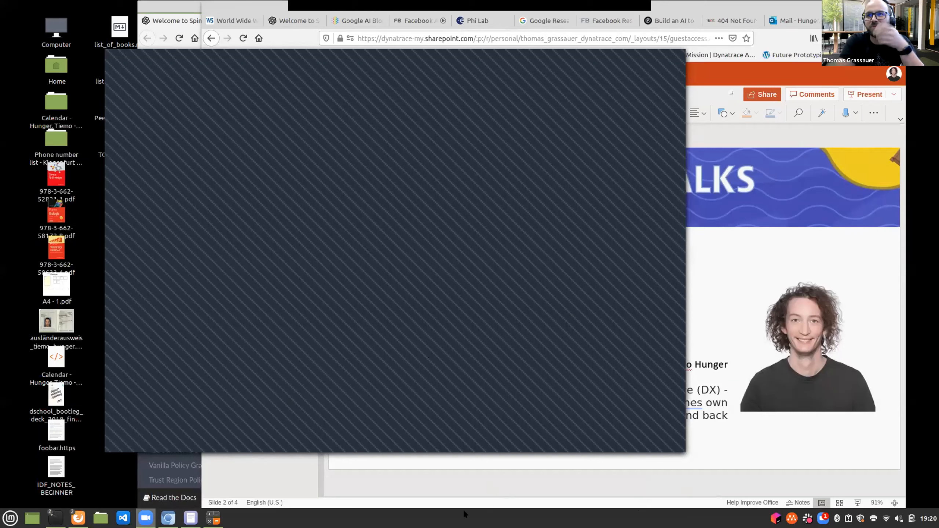
mouse_move(390, 239)
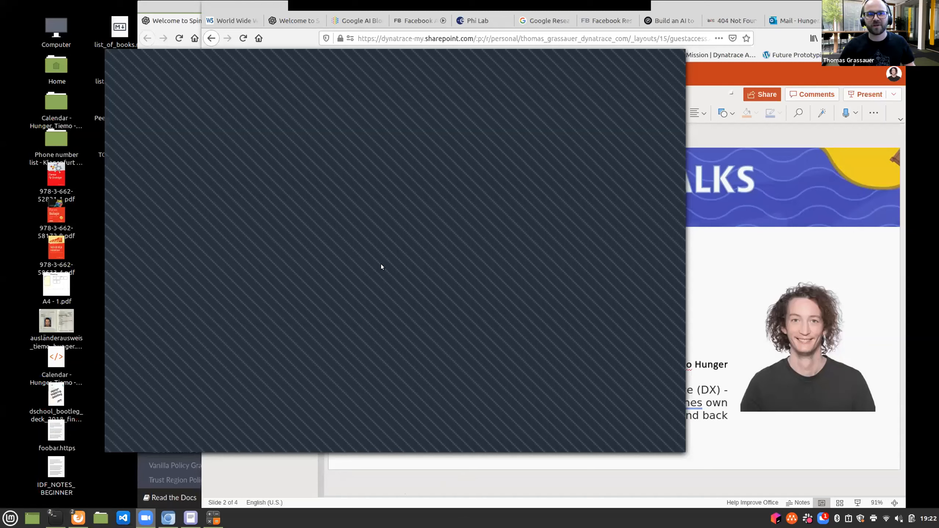
mouse_move(646, 53)
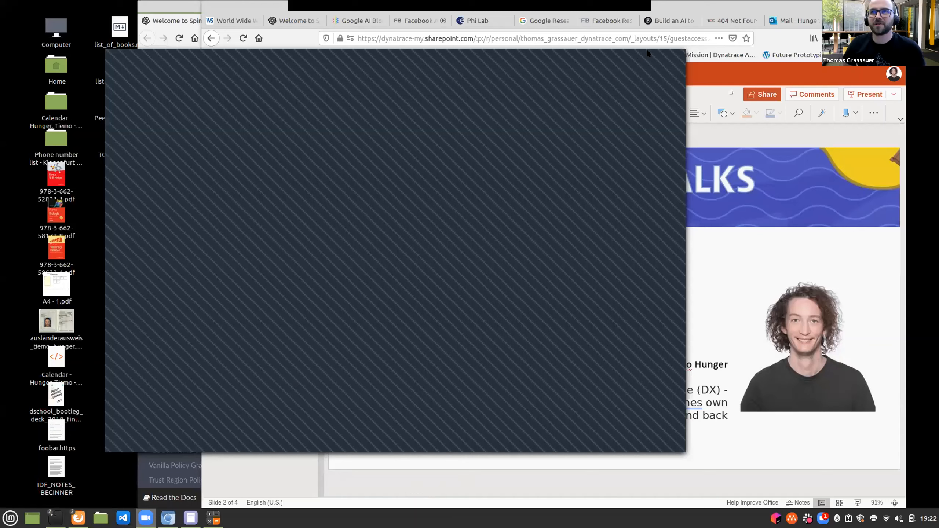
mouse_move(608, 66)
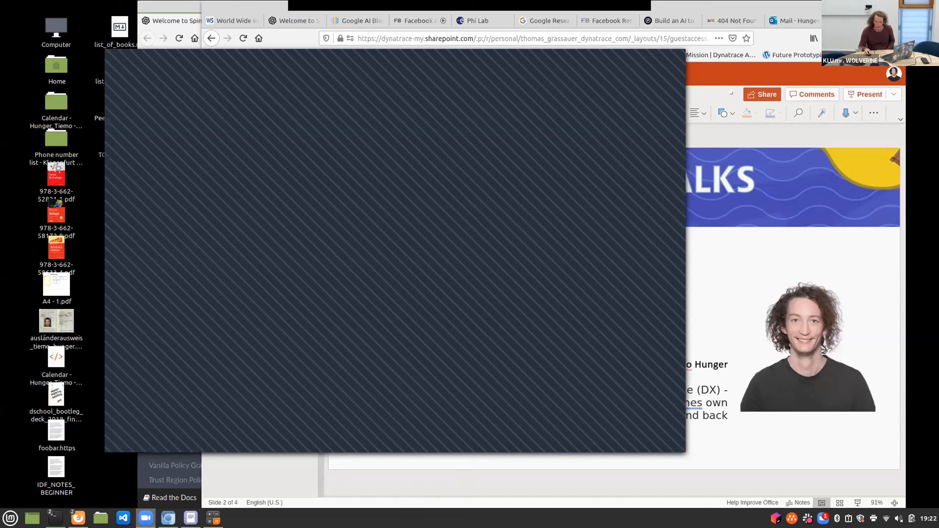
mouse_move(593, 76)
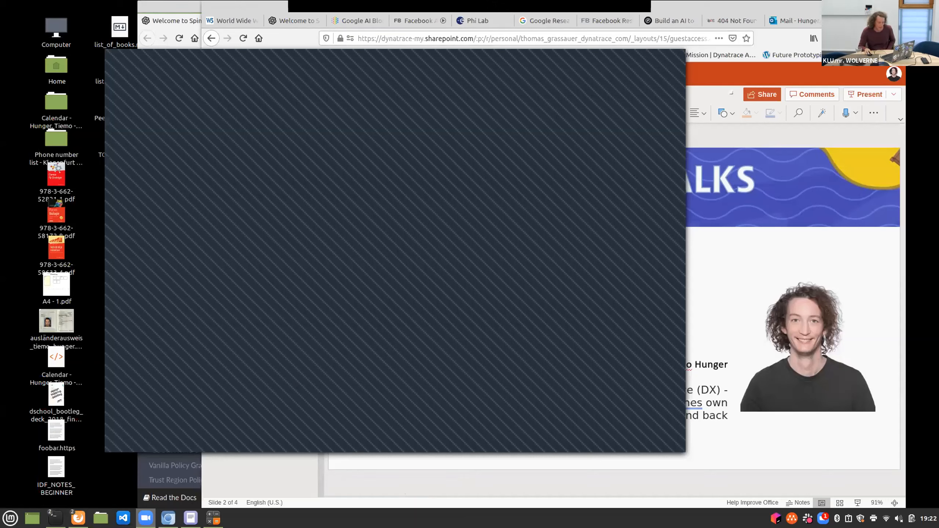
mouse_move(541, 31)
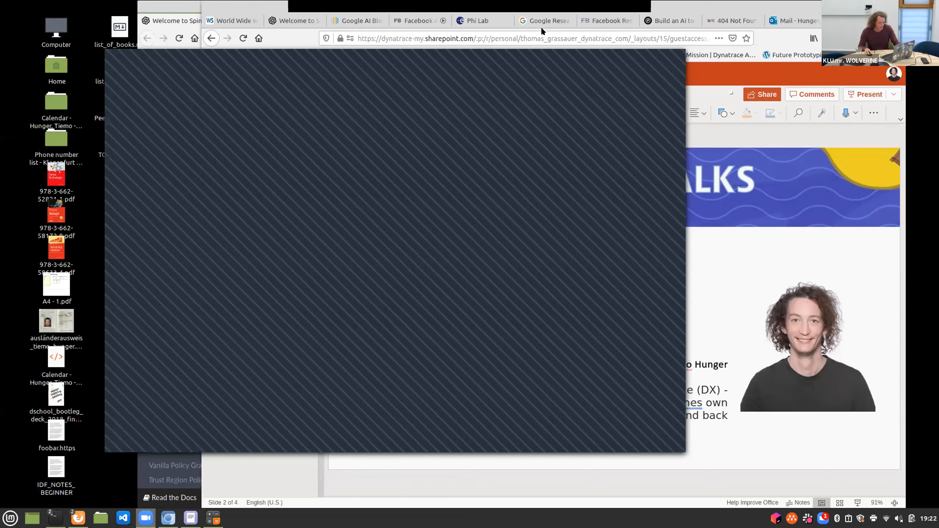